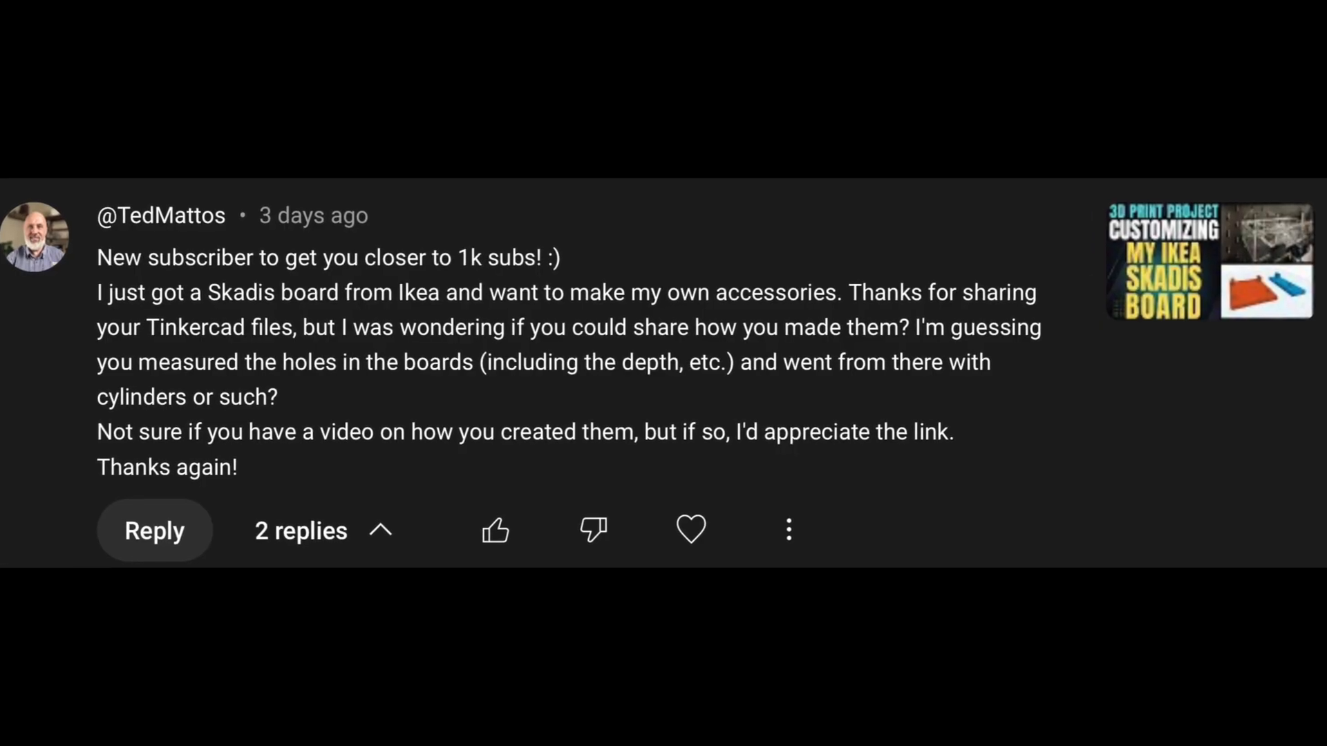
Flatten the box to 4 mm tall, stretch it to 65 mm long, and move it left.
scroll("down", 3)
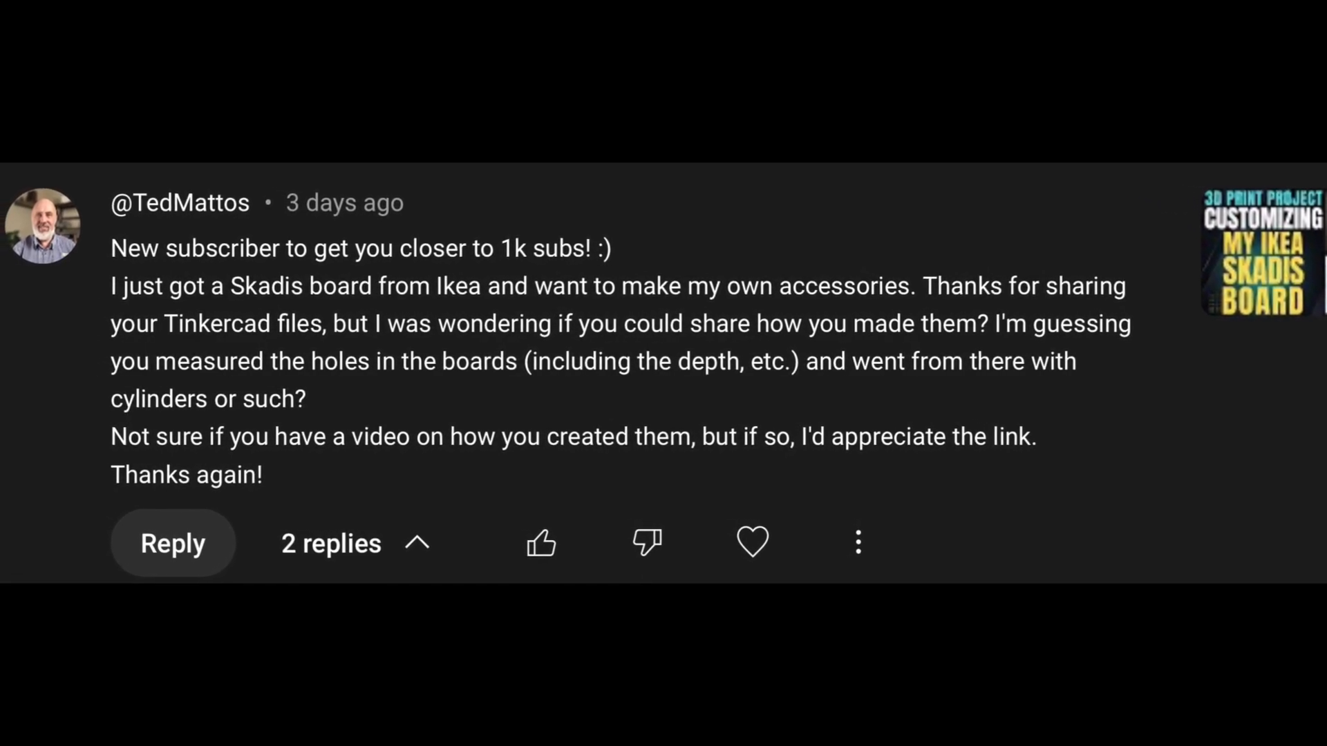
scroll("down", 3)
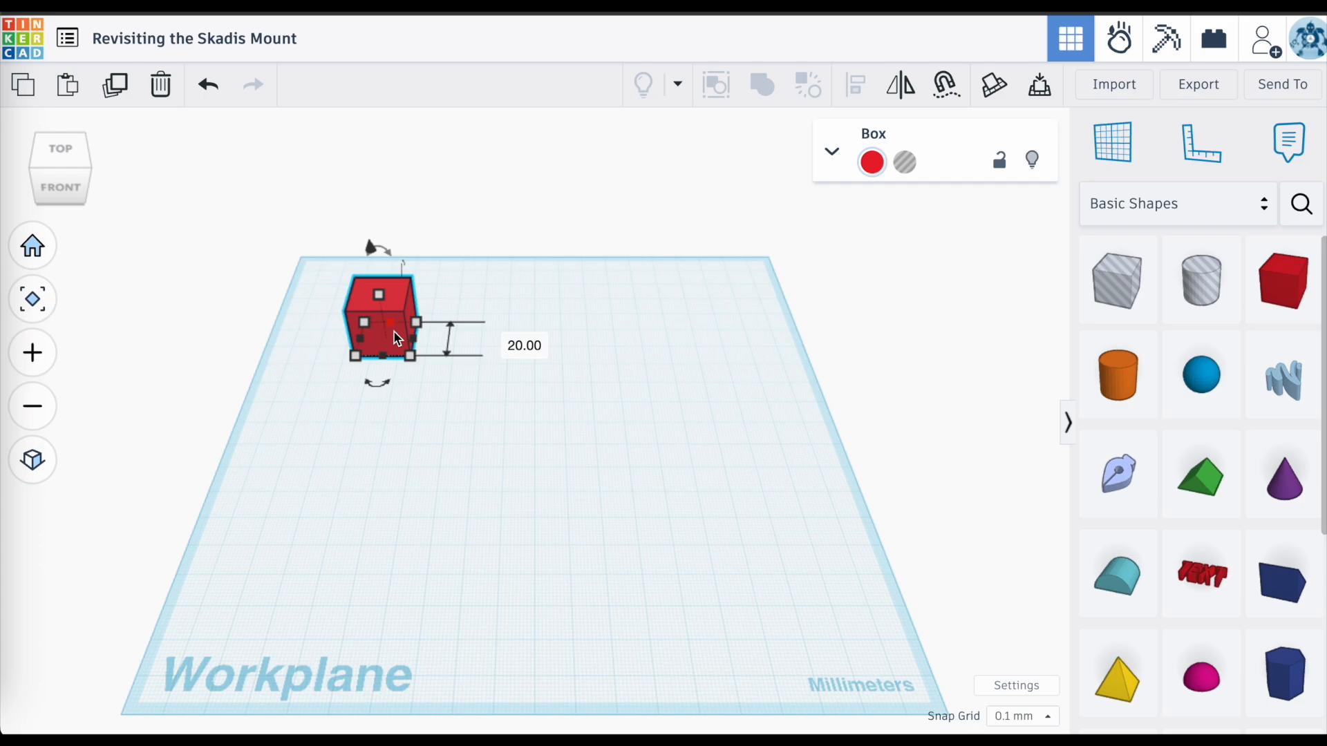
left_click(524, 345)
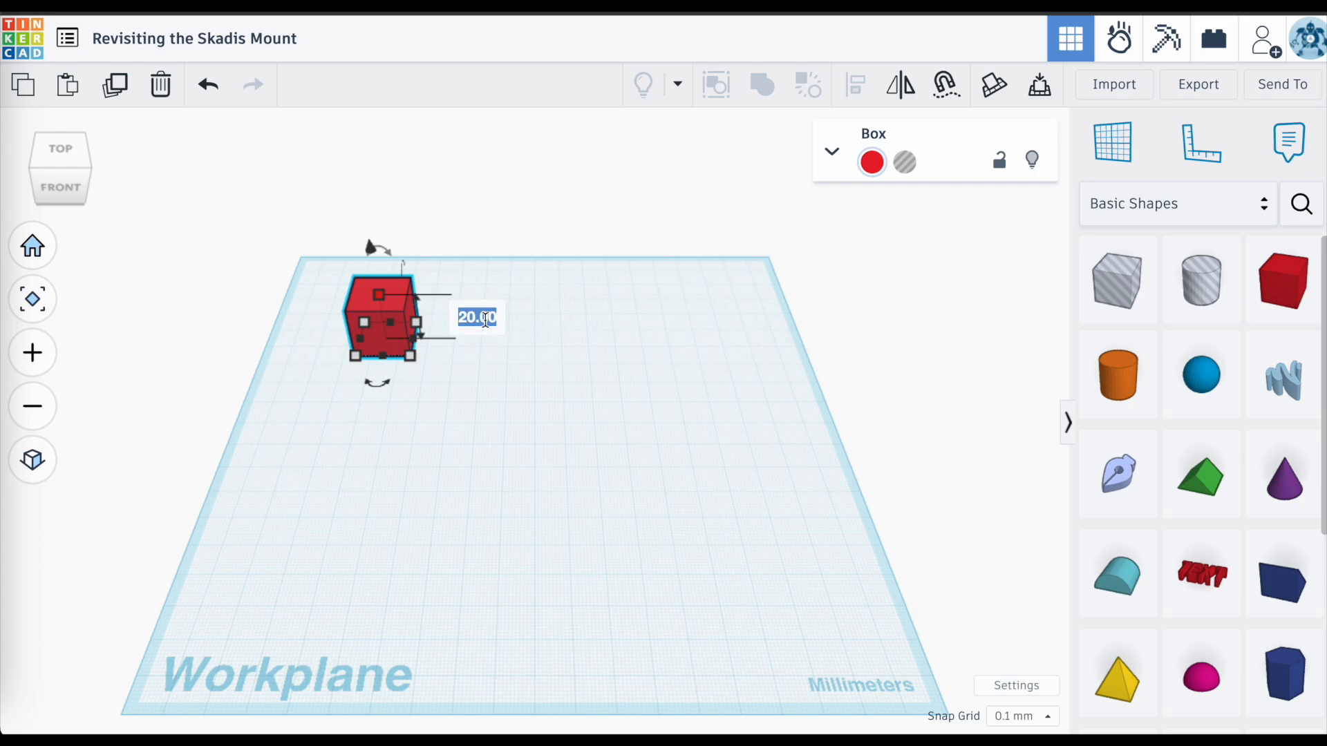
type("4")
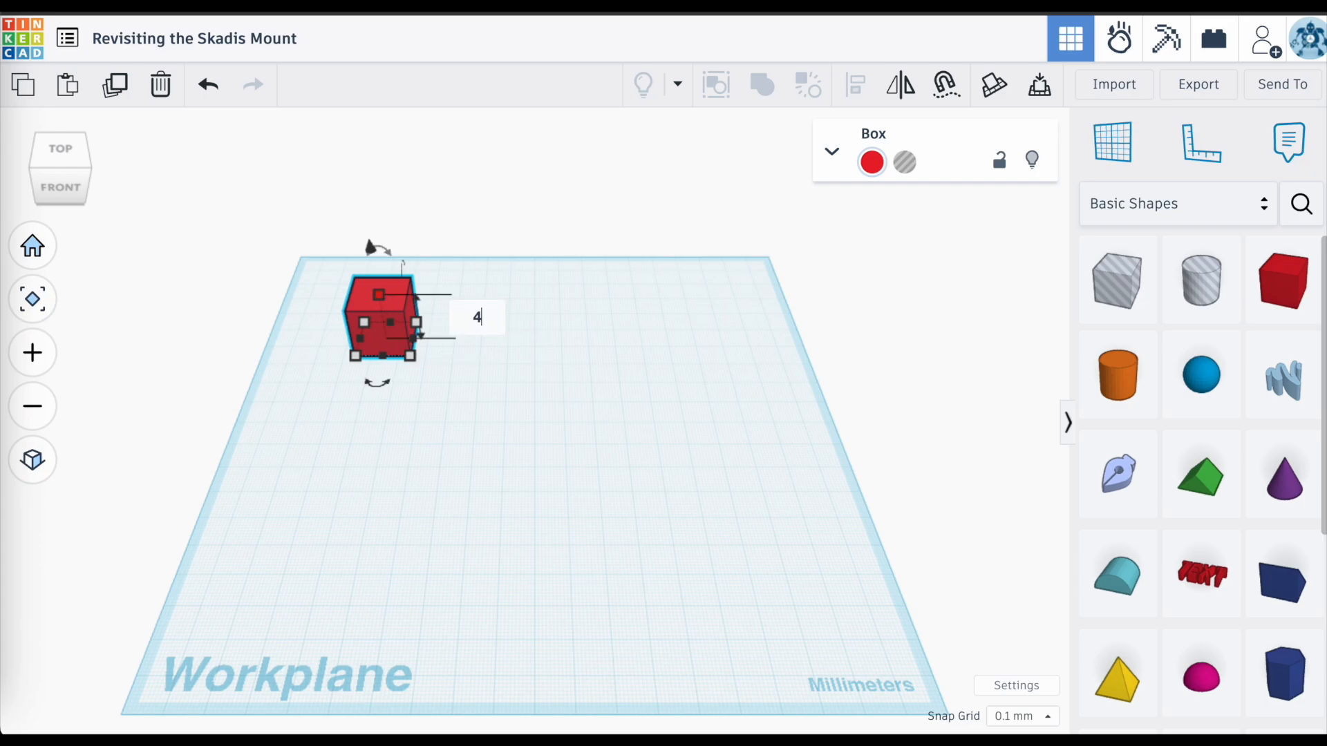
key("Enter")
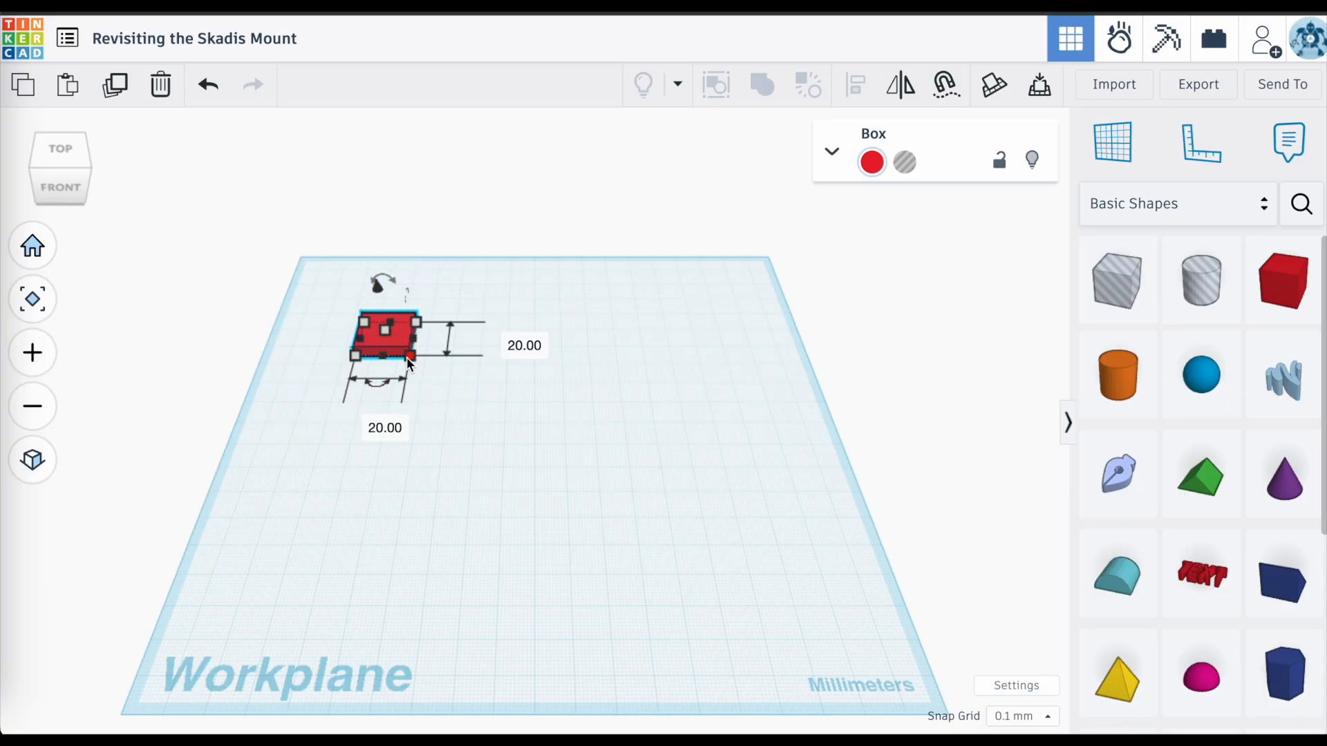
left_click(524, 346)
type("65")
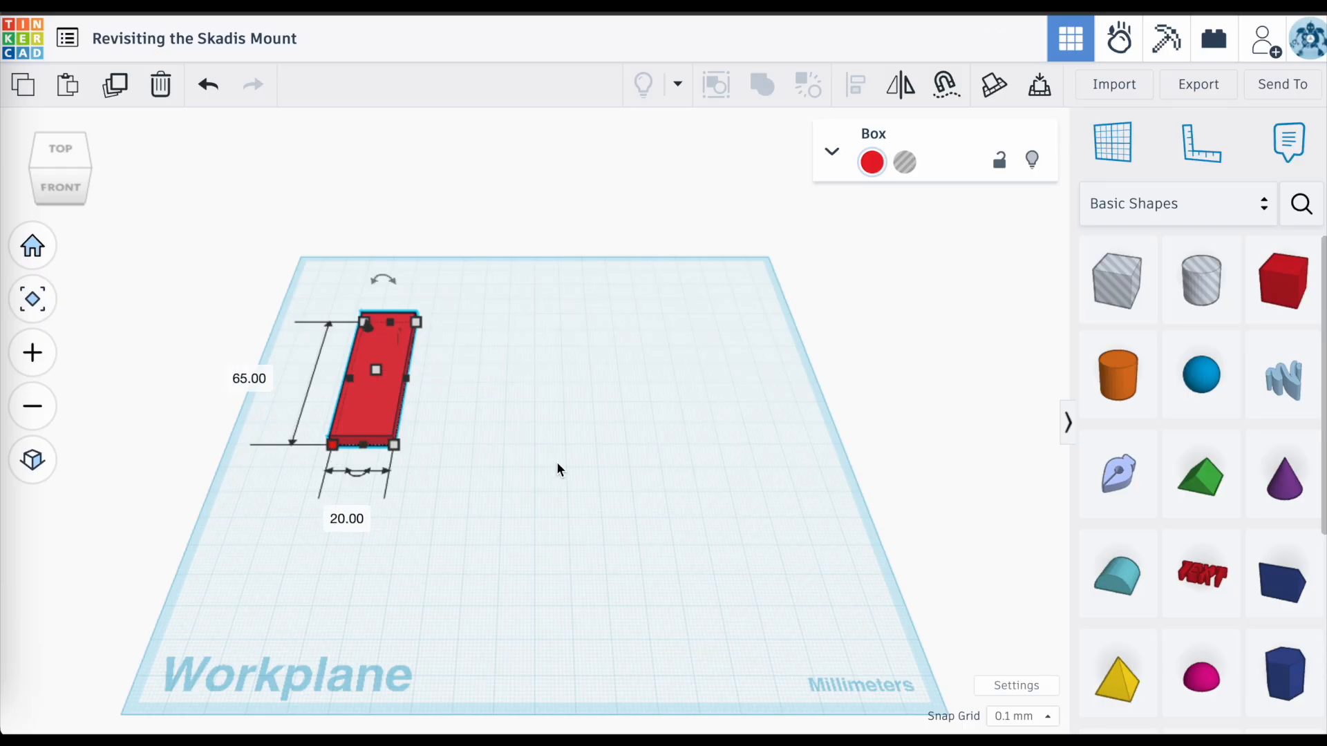
left_click_drag(377, 370, 303, 398)
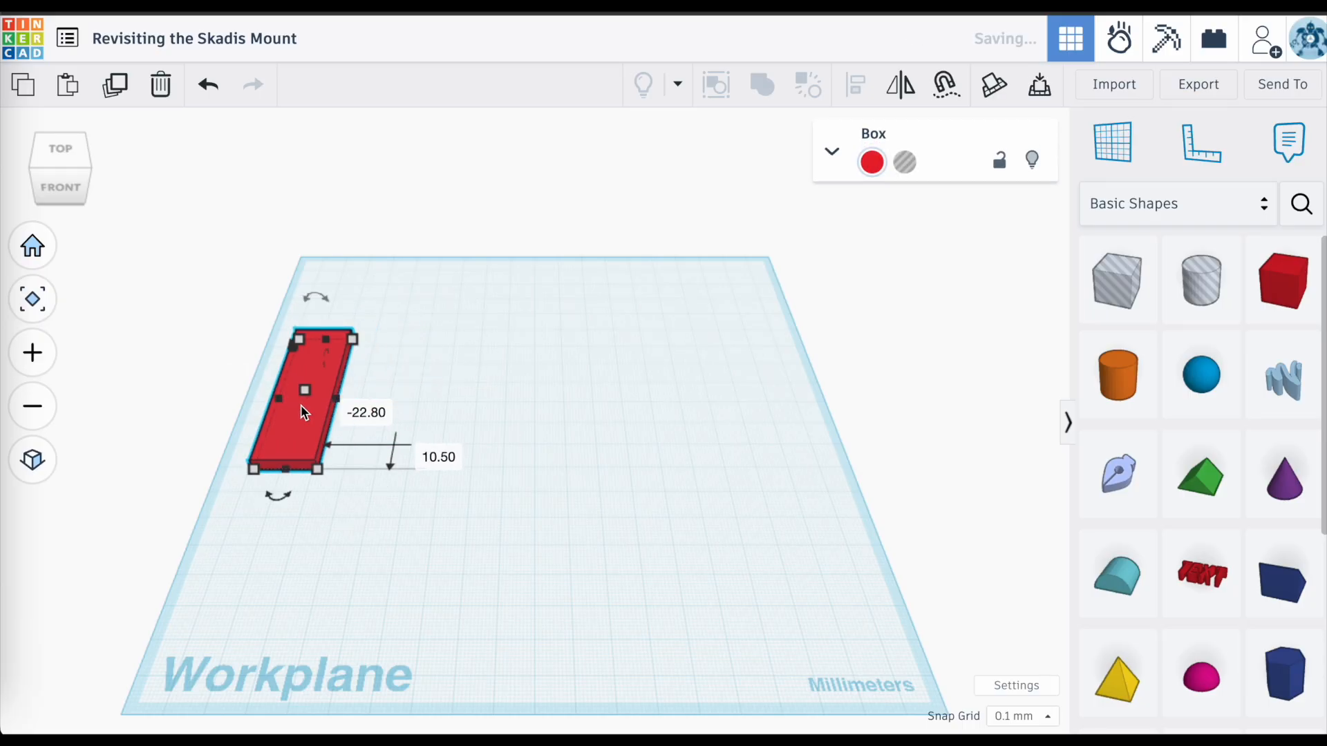
mouse_move(1117, 374)
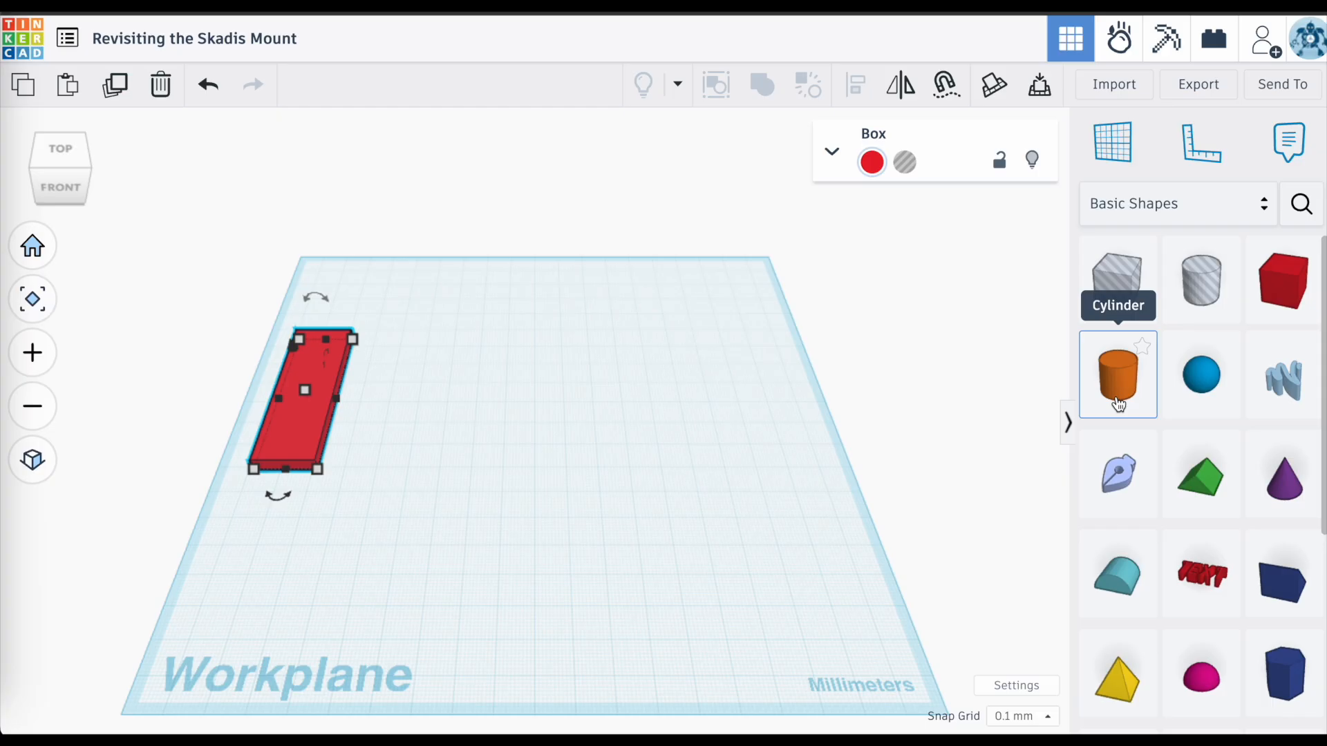
mouse_move(1121, 393)
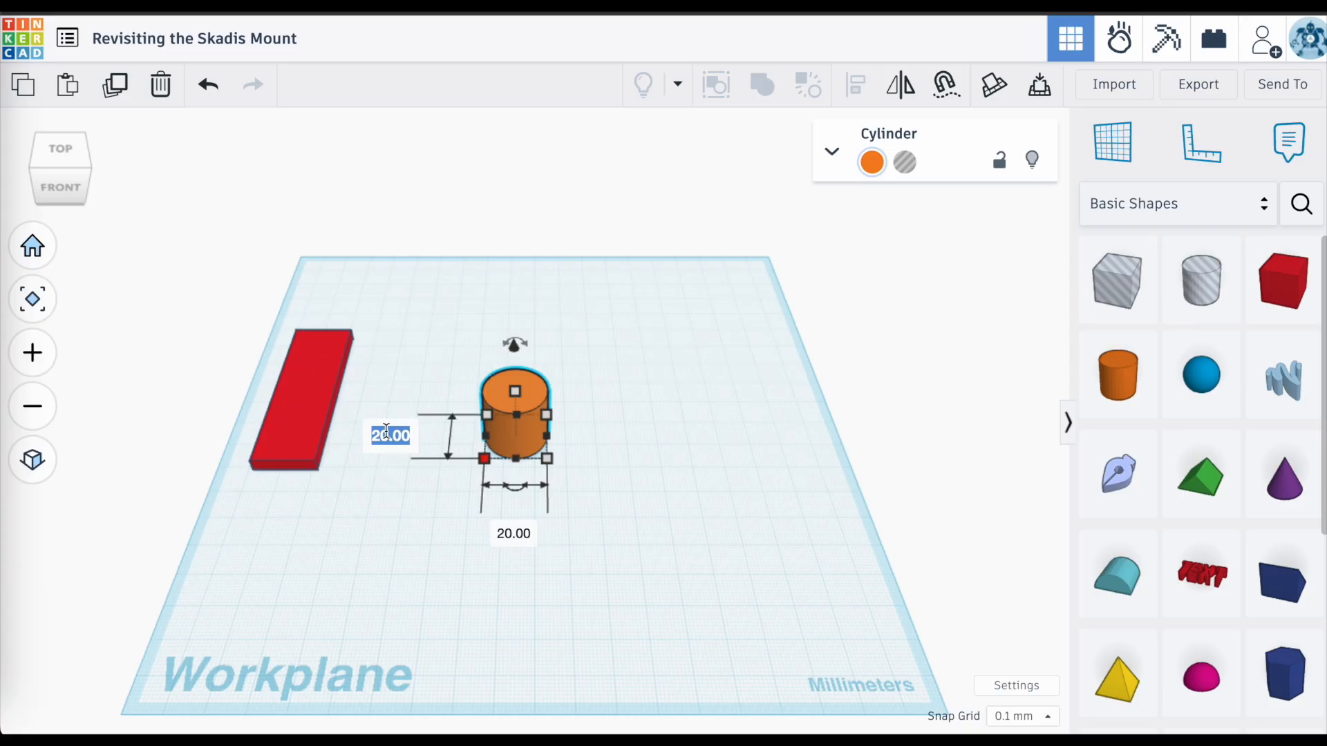
Enter 4 into the new cylinder's dimension field.
type("4")
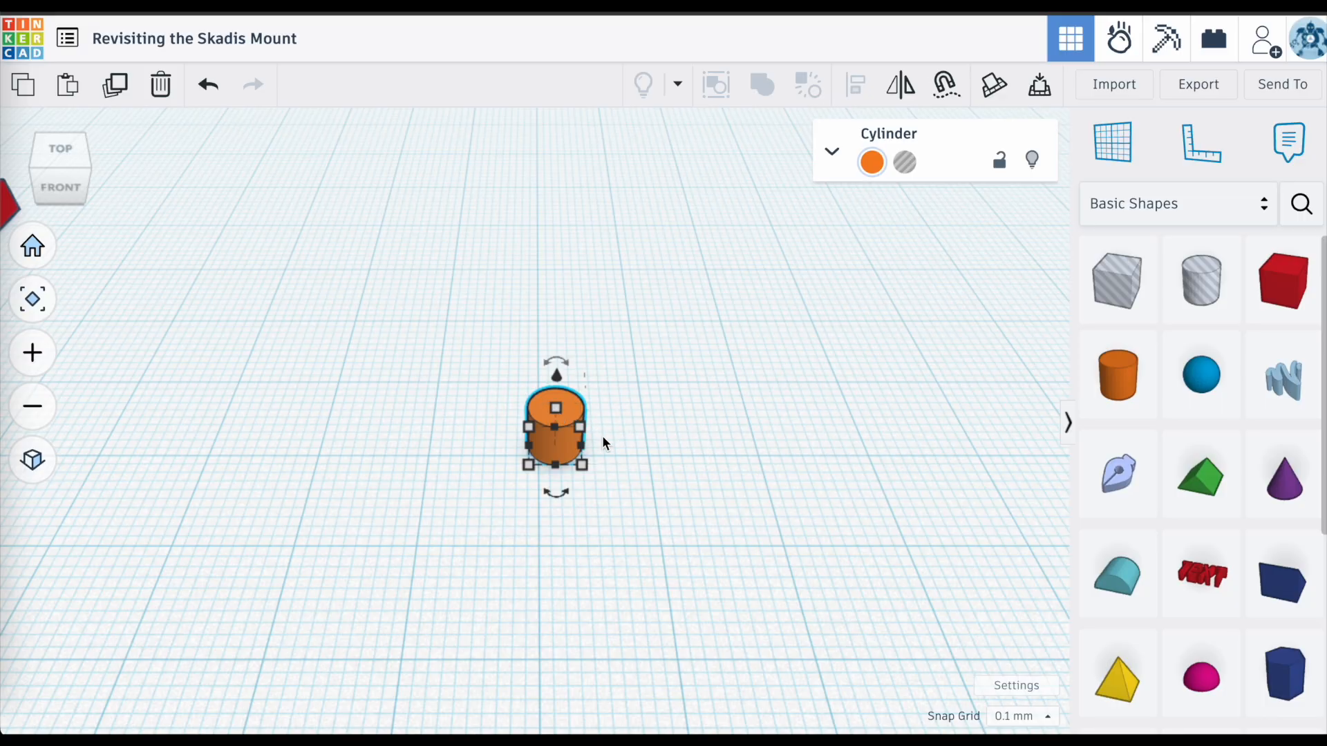
mouse_move(770, 434)
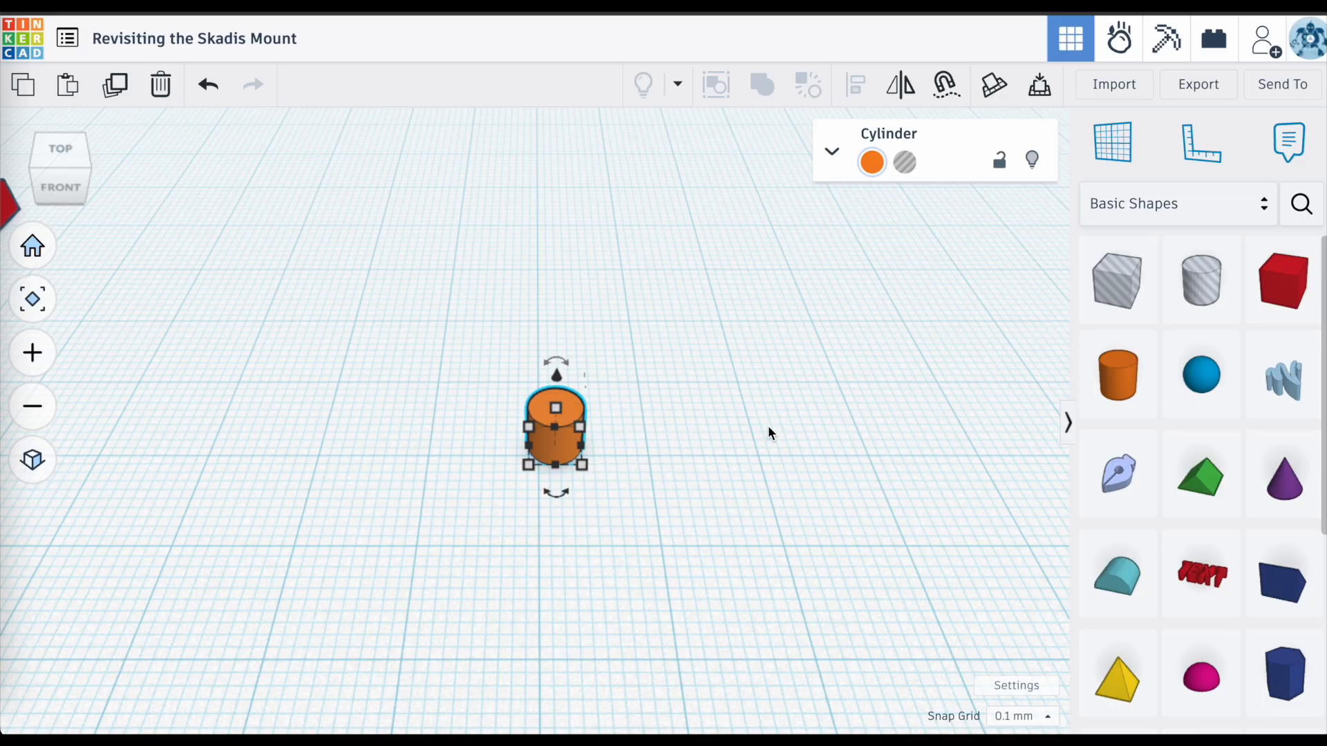
mouse_move(1200, 673)
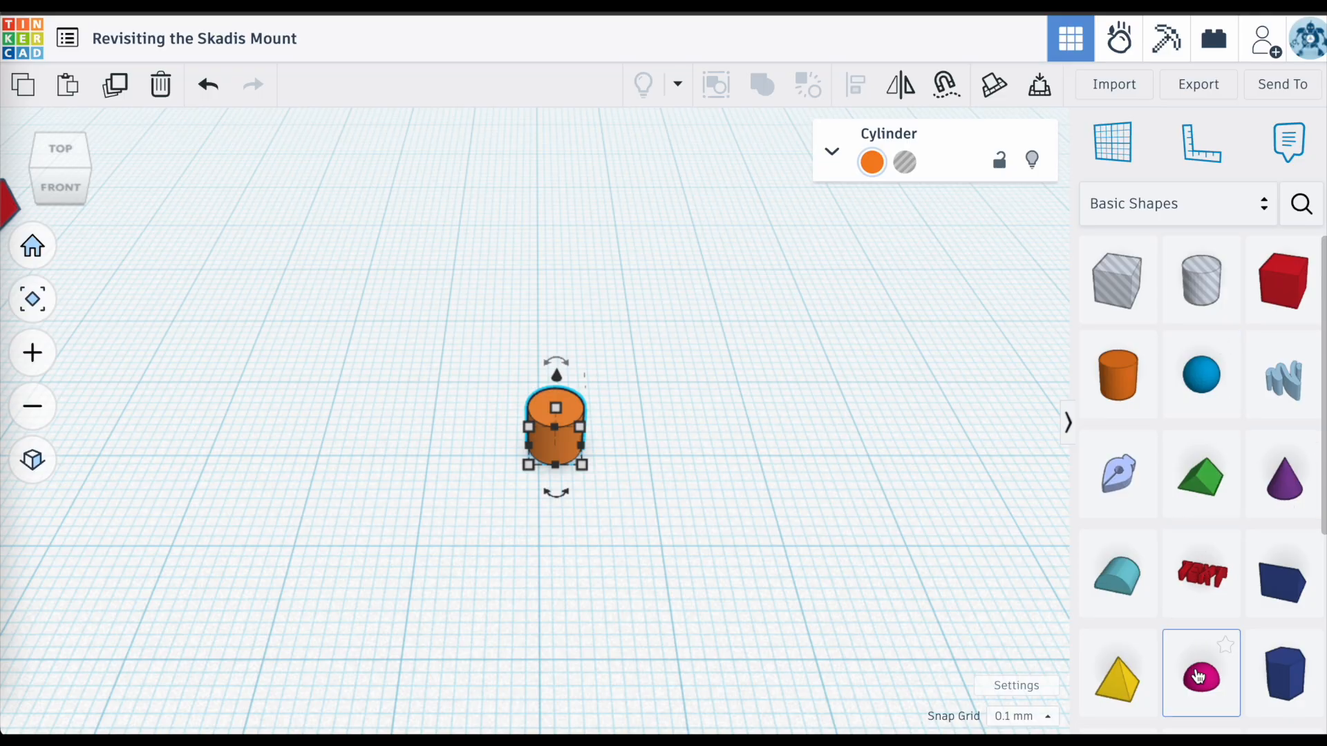
mouse_move(1202, 682)
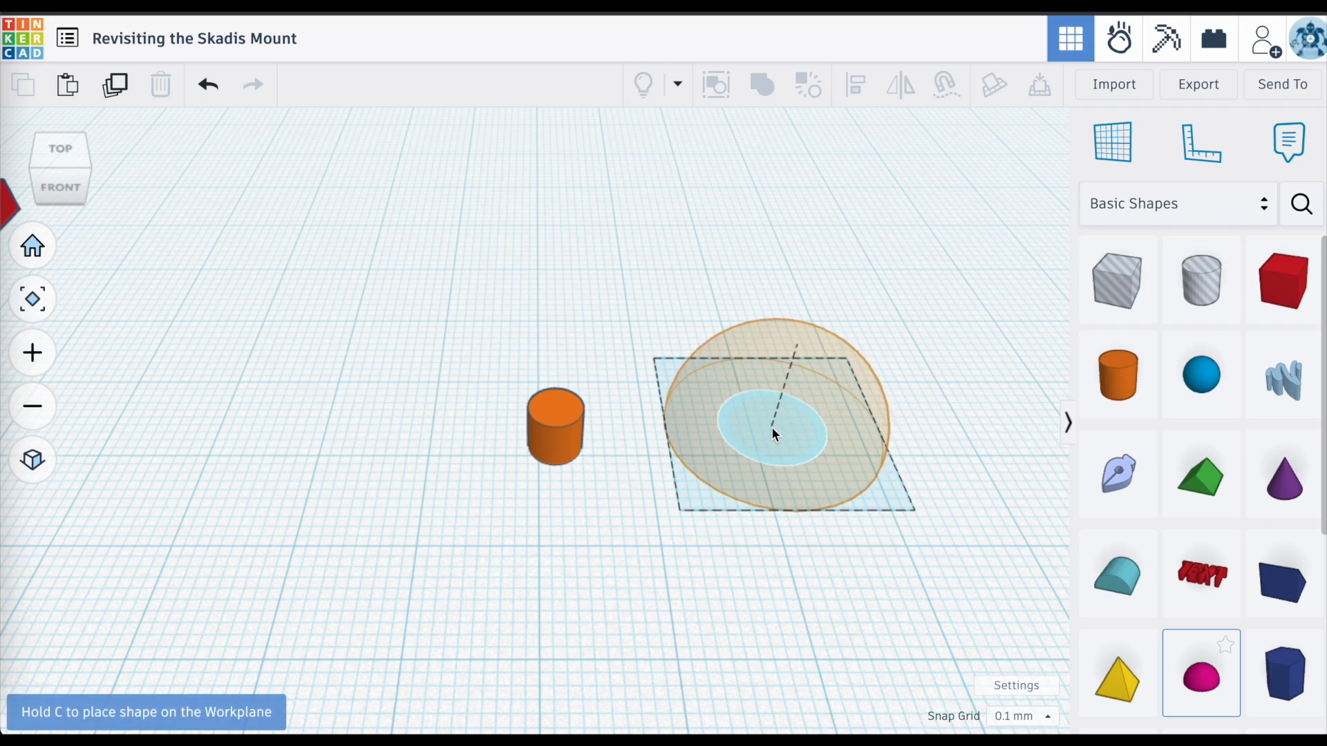
Drop the half sphere, set its width to 4.8 mm, and move it beside the cylinder.
left_click(772, 414)
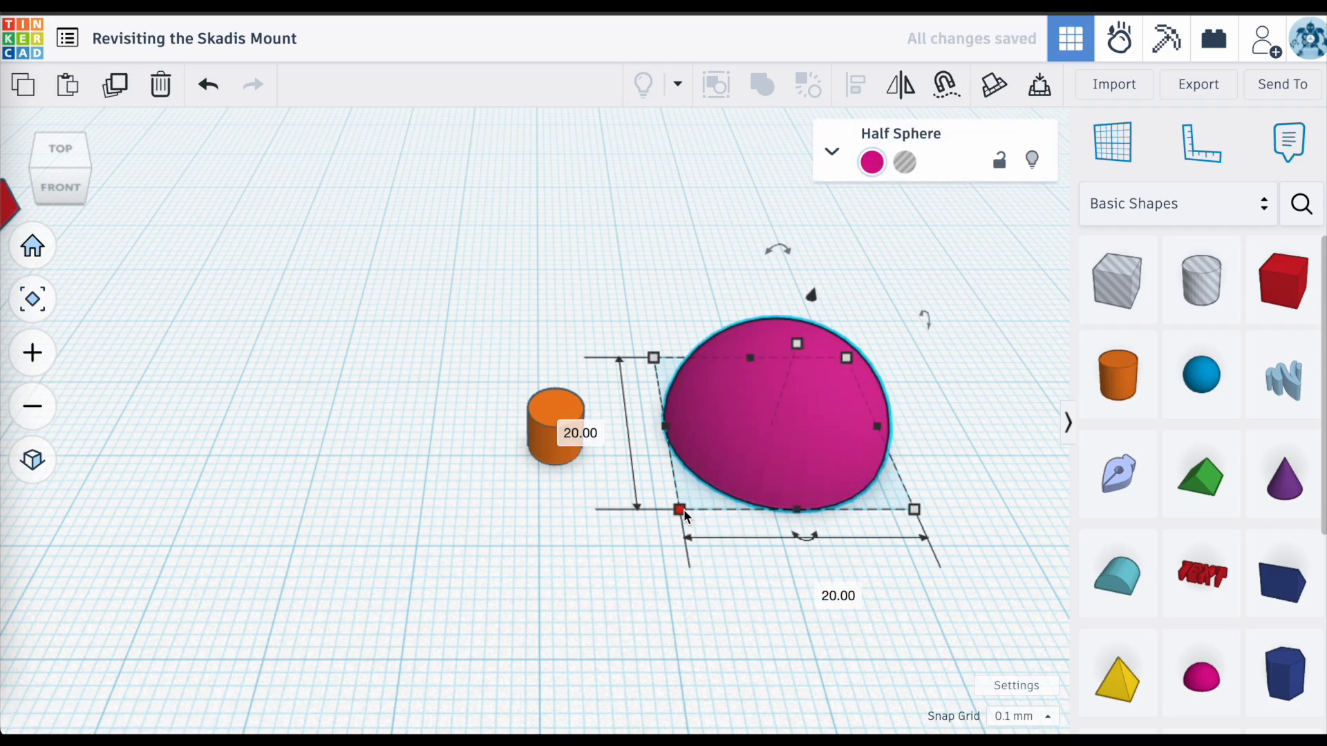
left_click(837, 595)
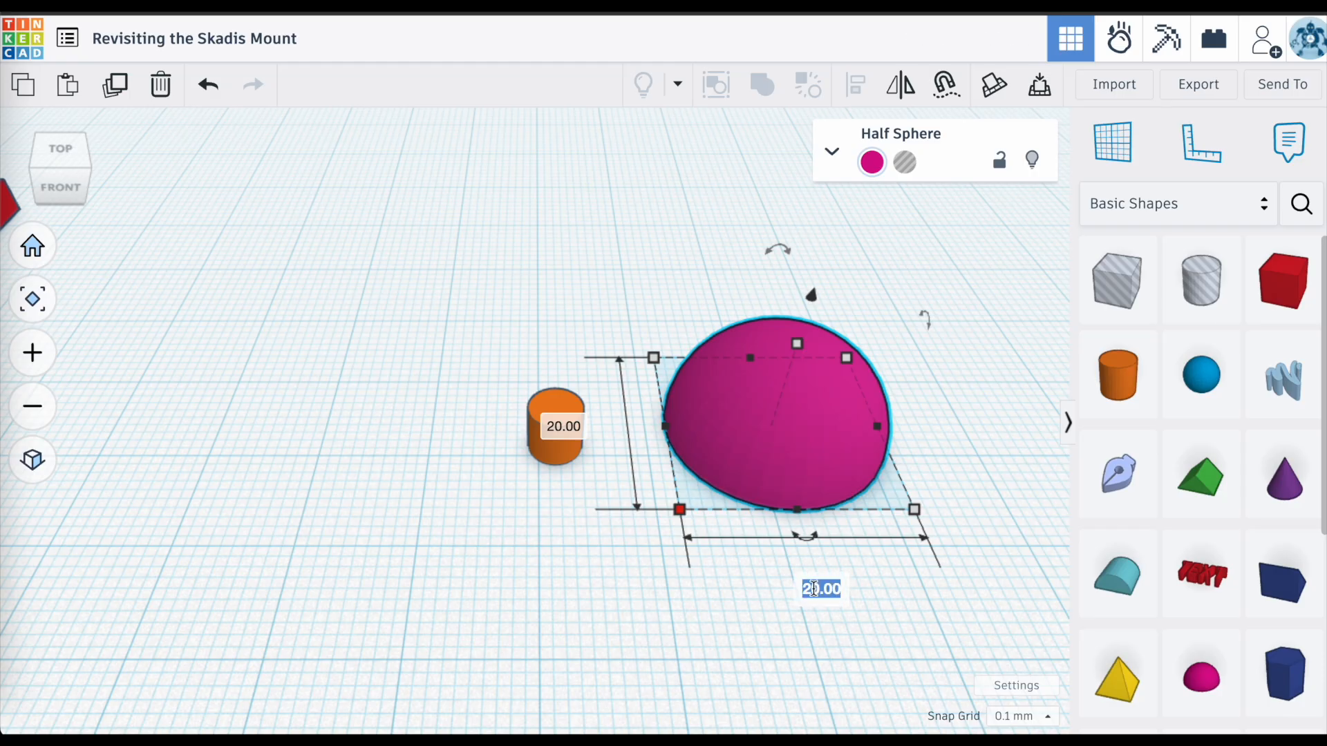
type("4.8")
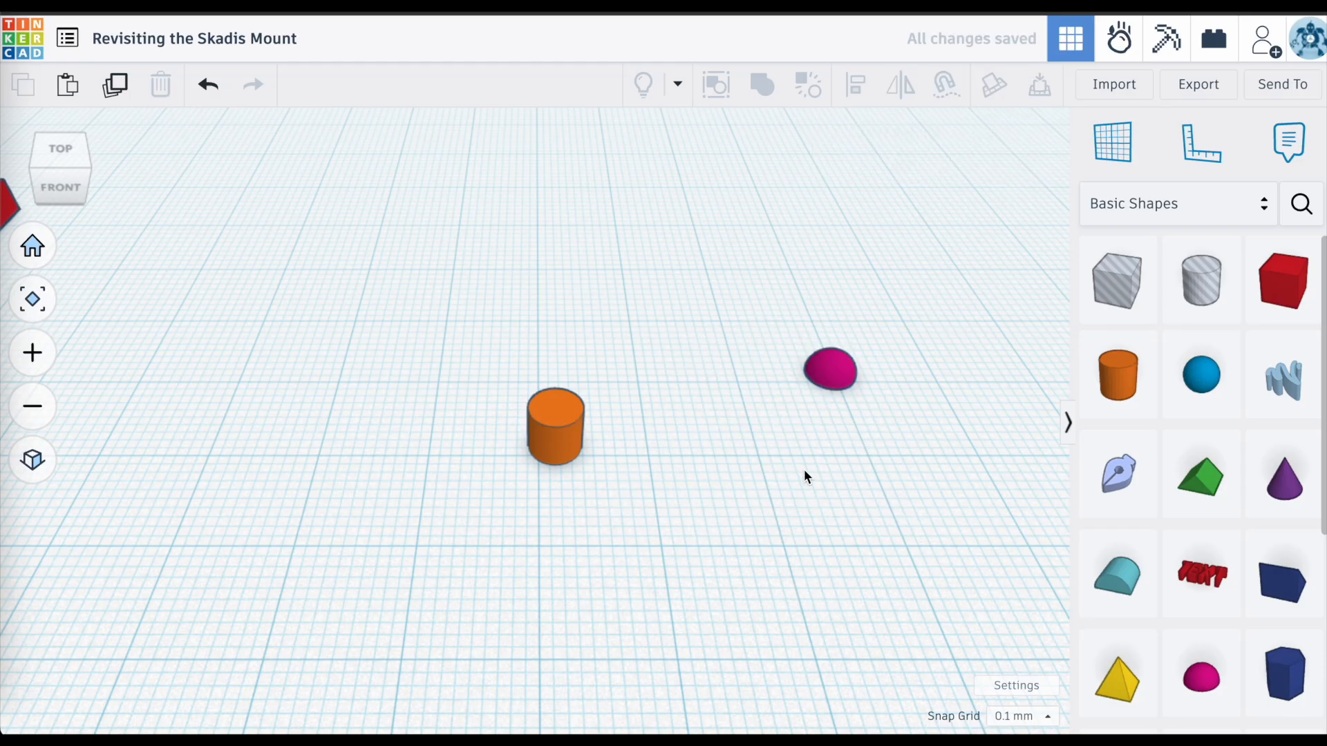
left_click_drag(829, 368, 660, 440)
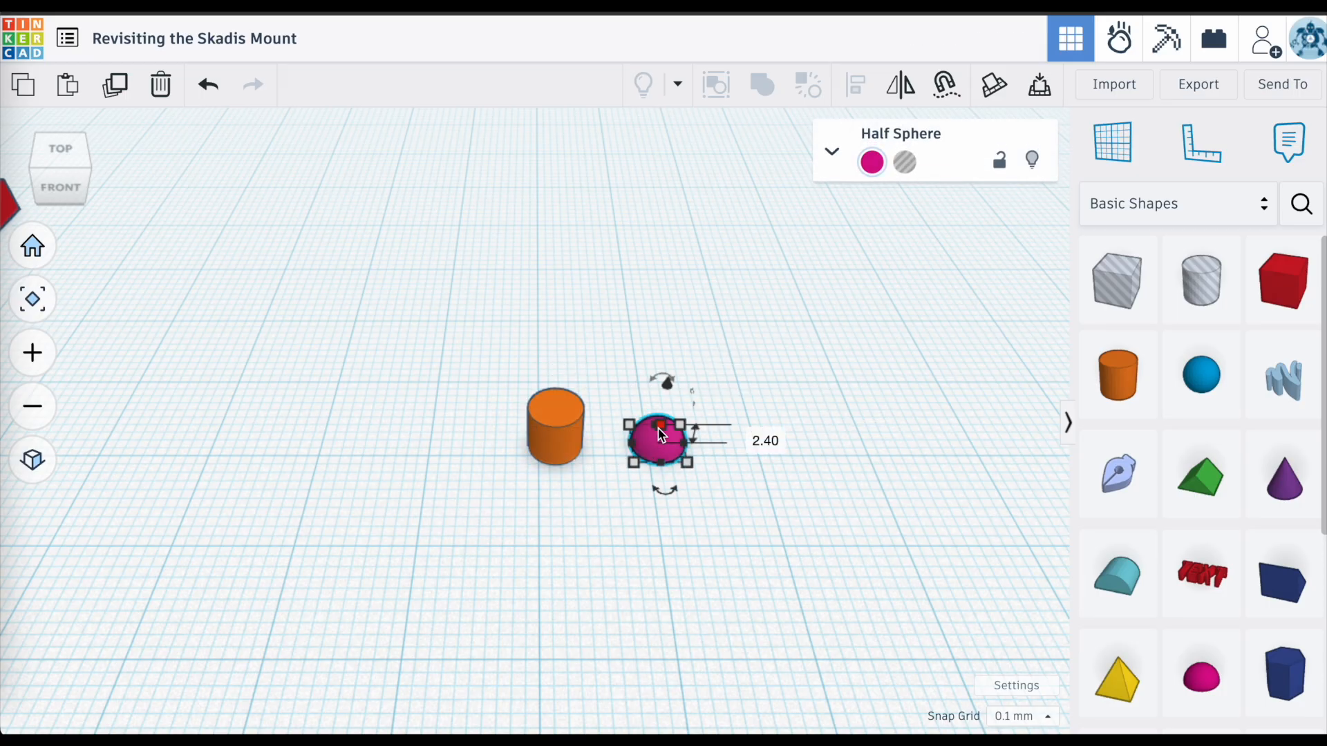
left_click(555, 428)
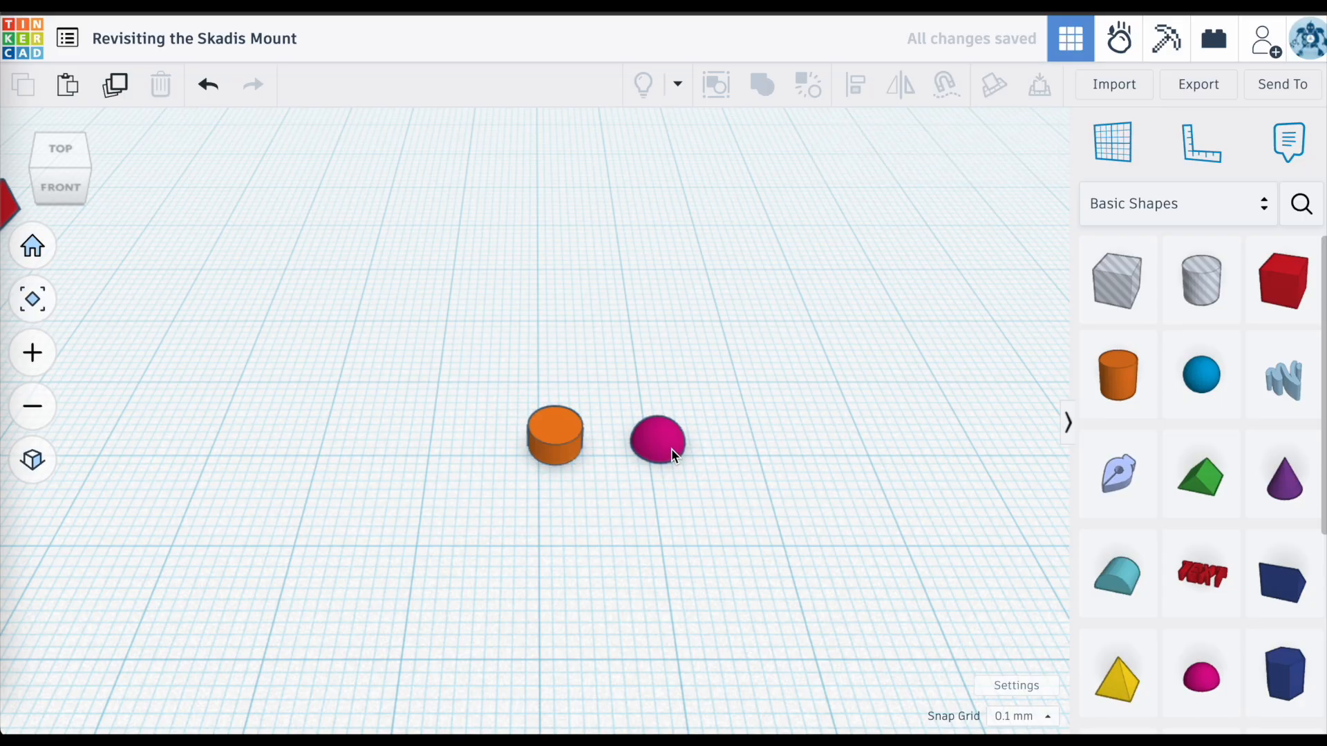
Seat the dome atop the cylinder, select both, and add a box beside the plate.
left_click(656, 439)
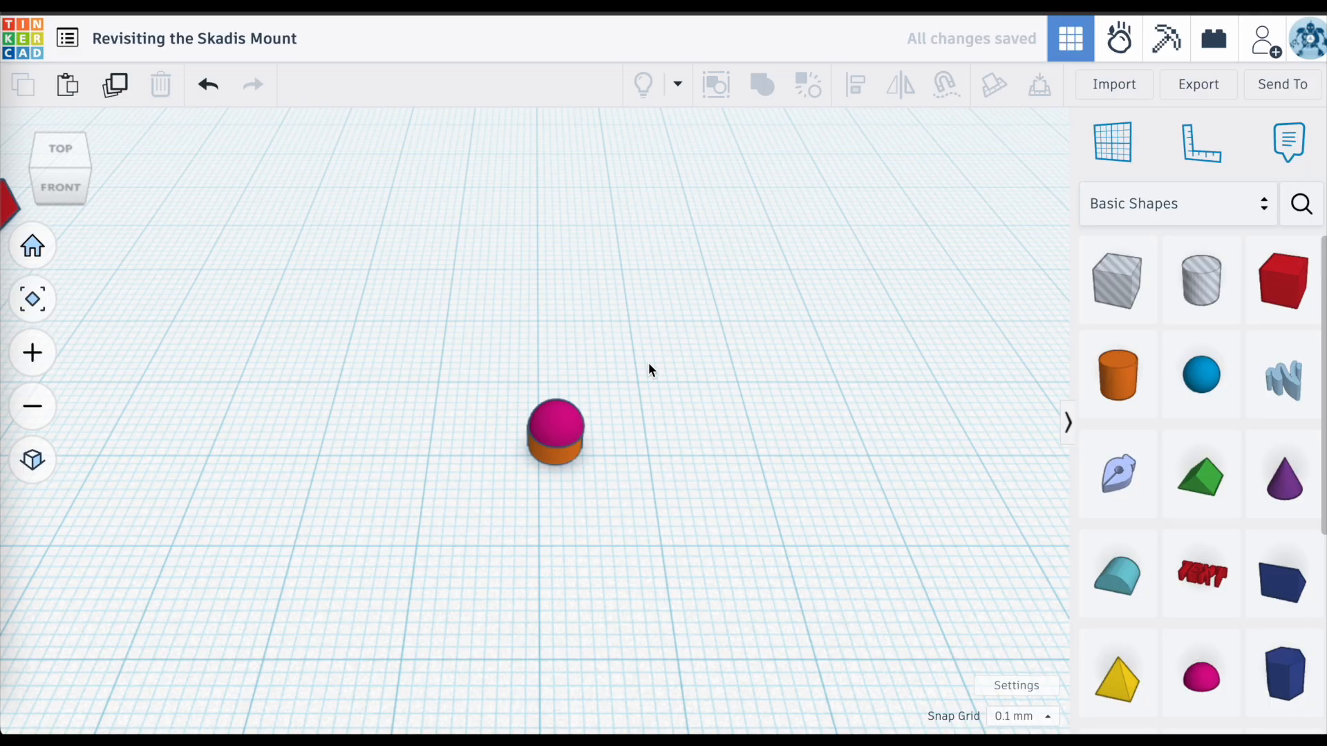
left_click(556, 431)
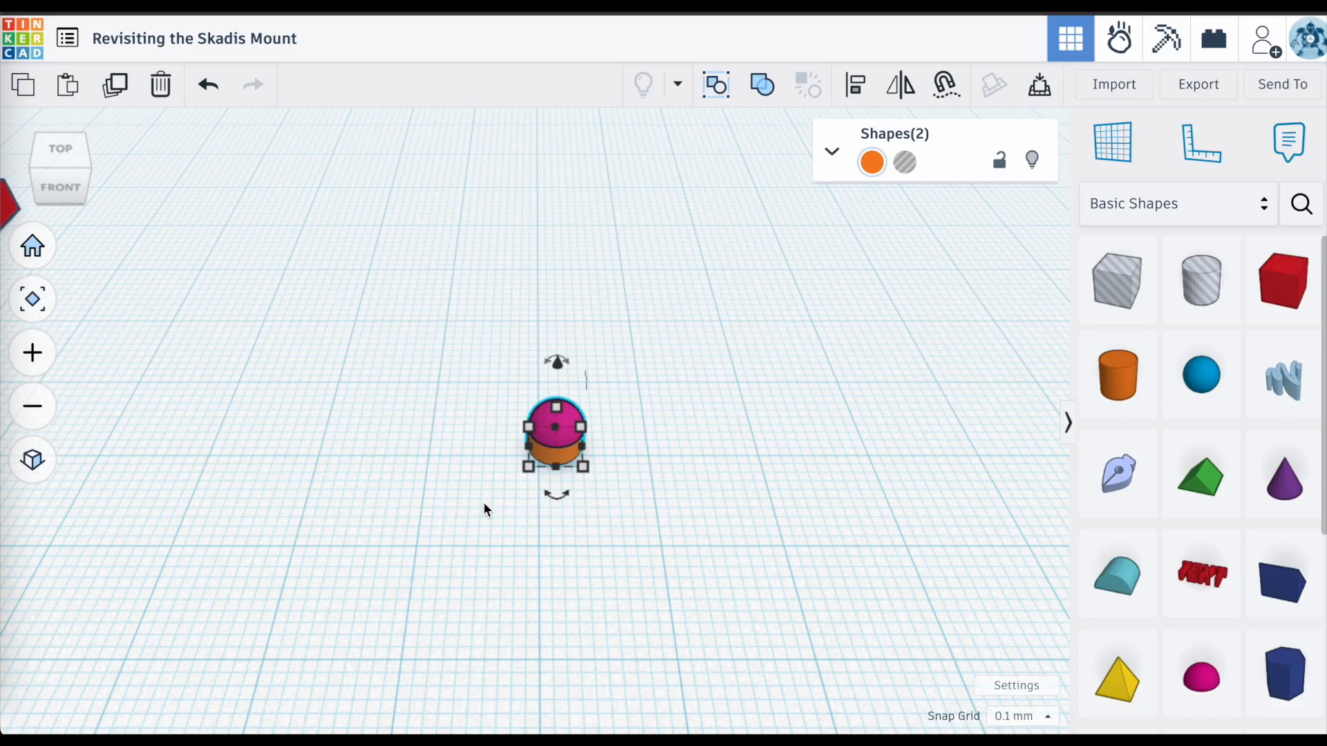
left_click(855, 84)
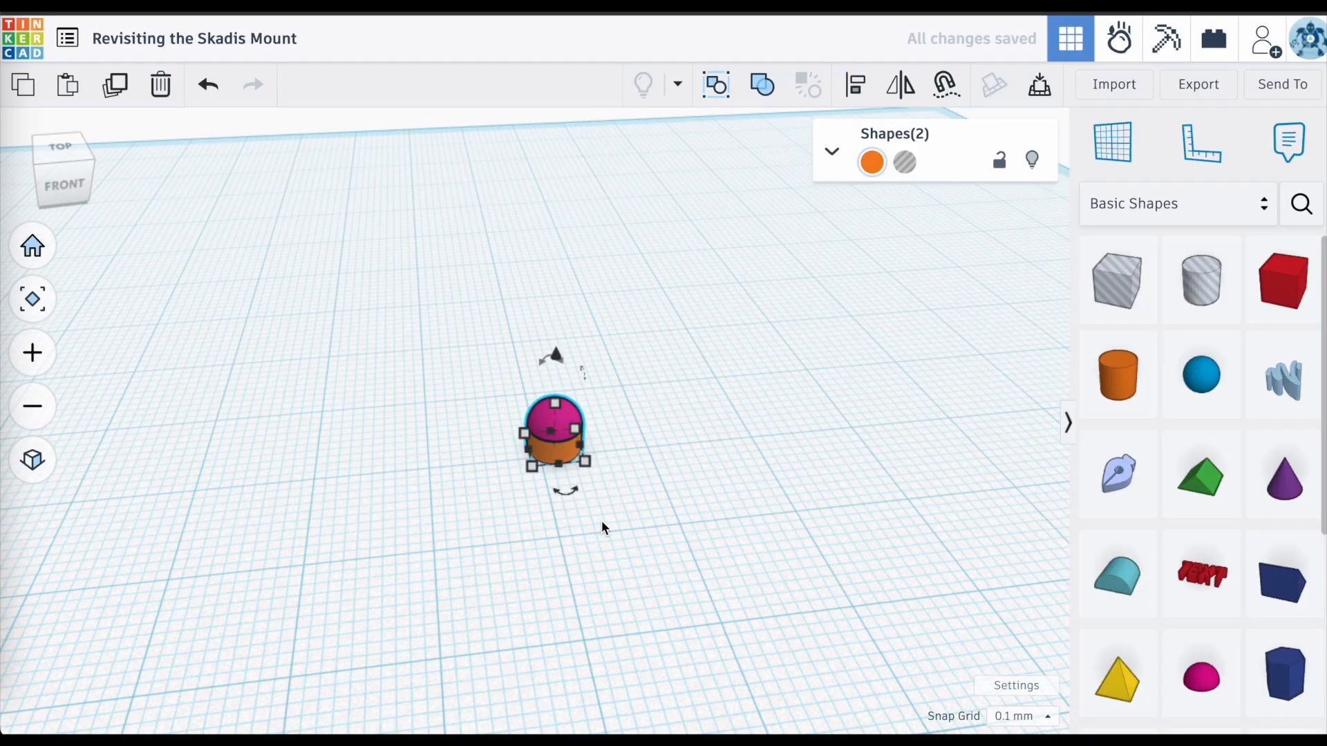
left_click(605, 528)
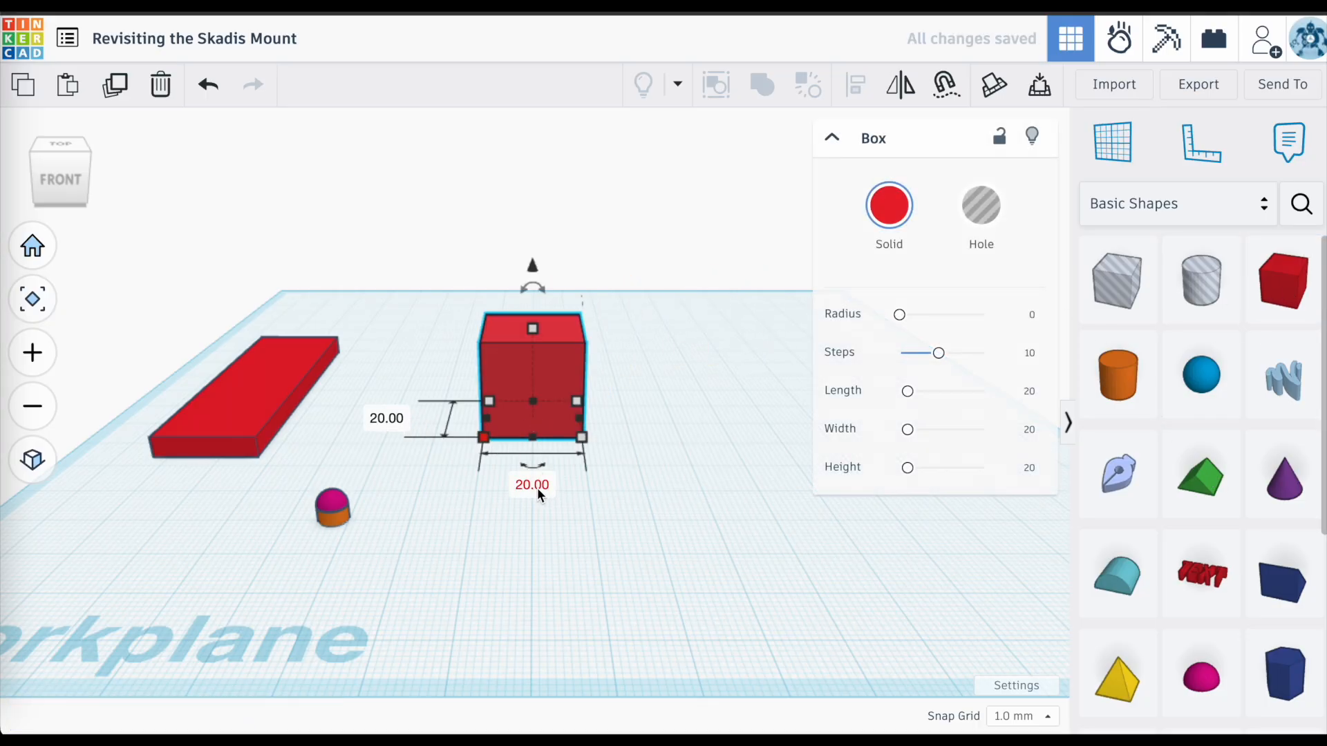
Resize the box to 4.8 and 2.80 mm and move the cylinder next to it.
type("4.80")
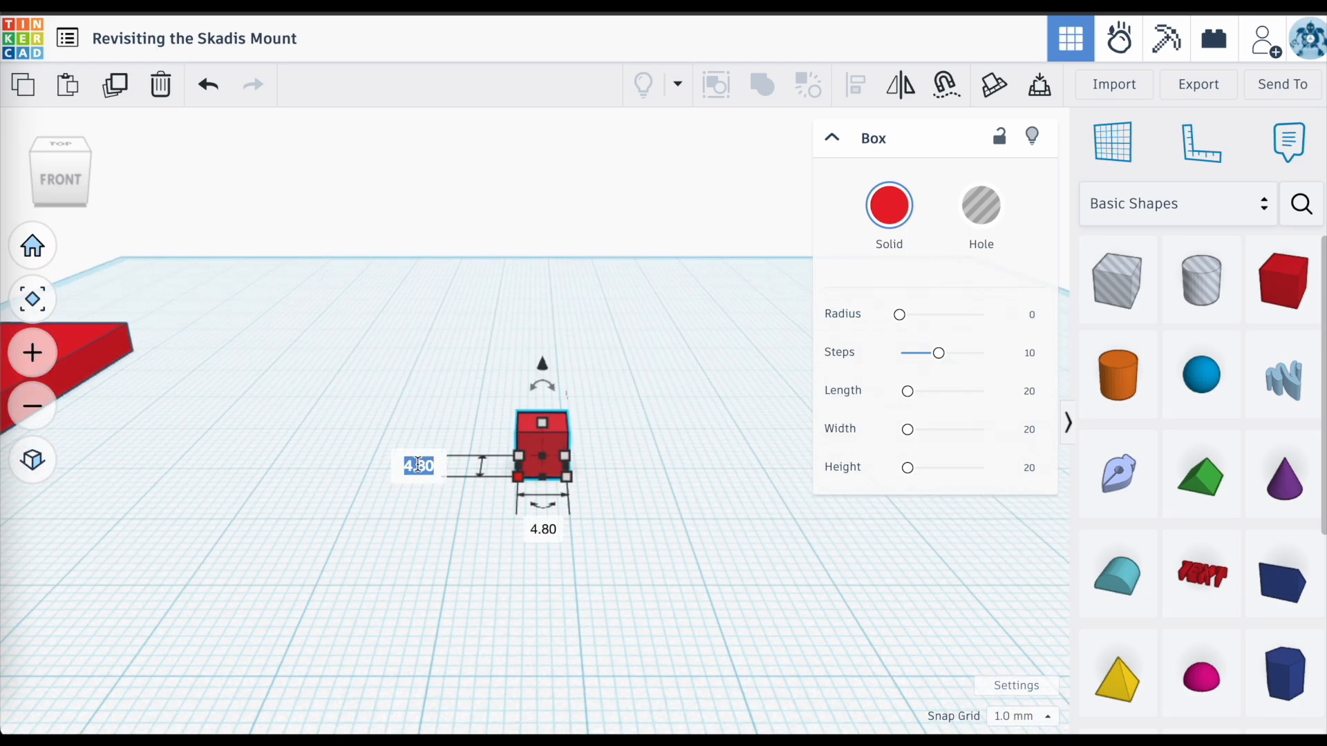
type("2.80")
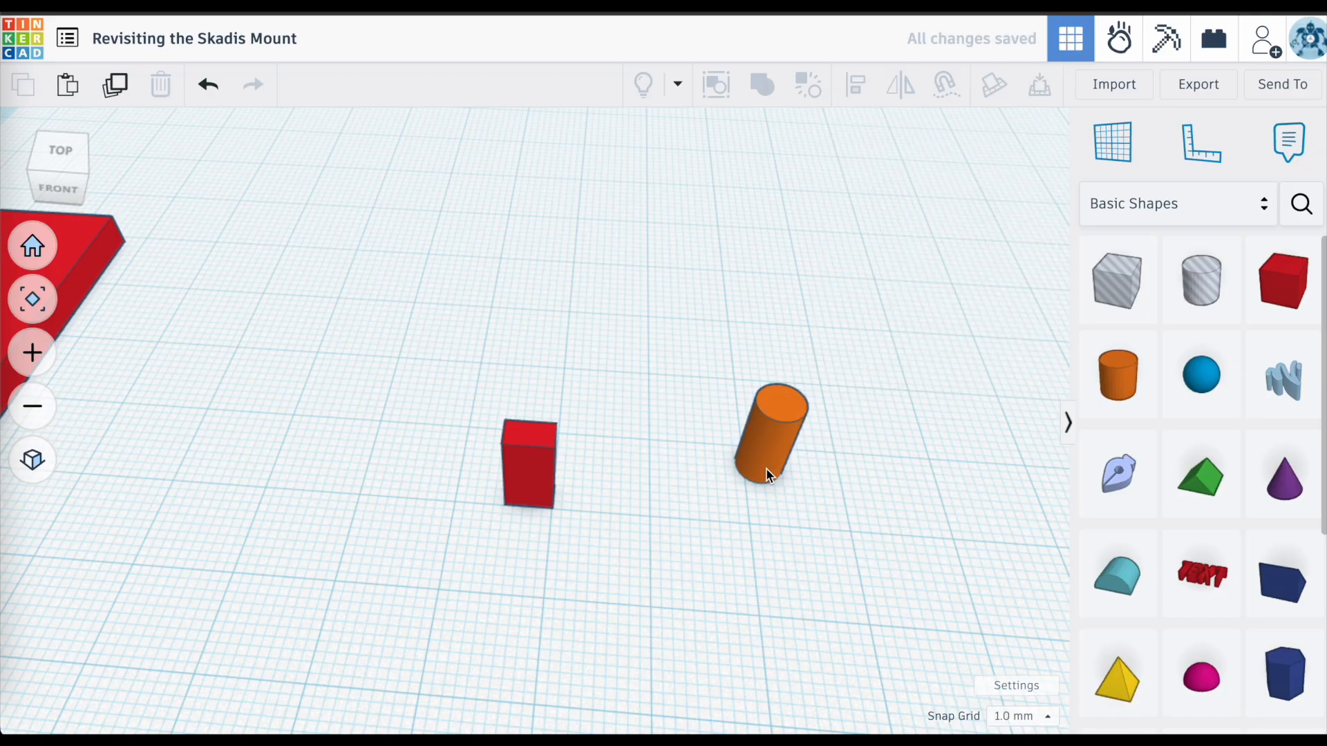
left_click_drag(770, 436, 606, 487)
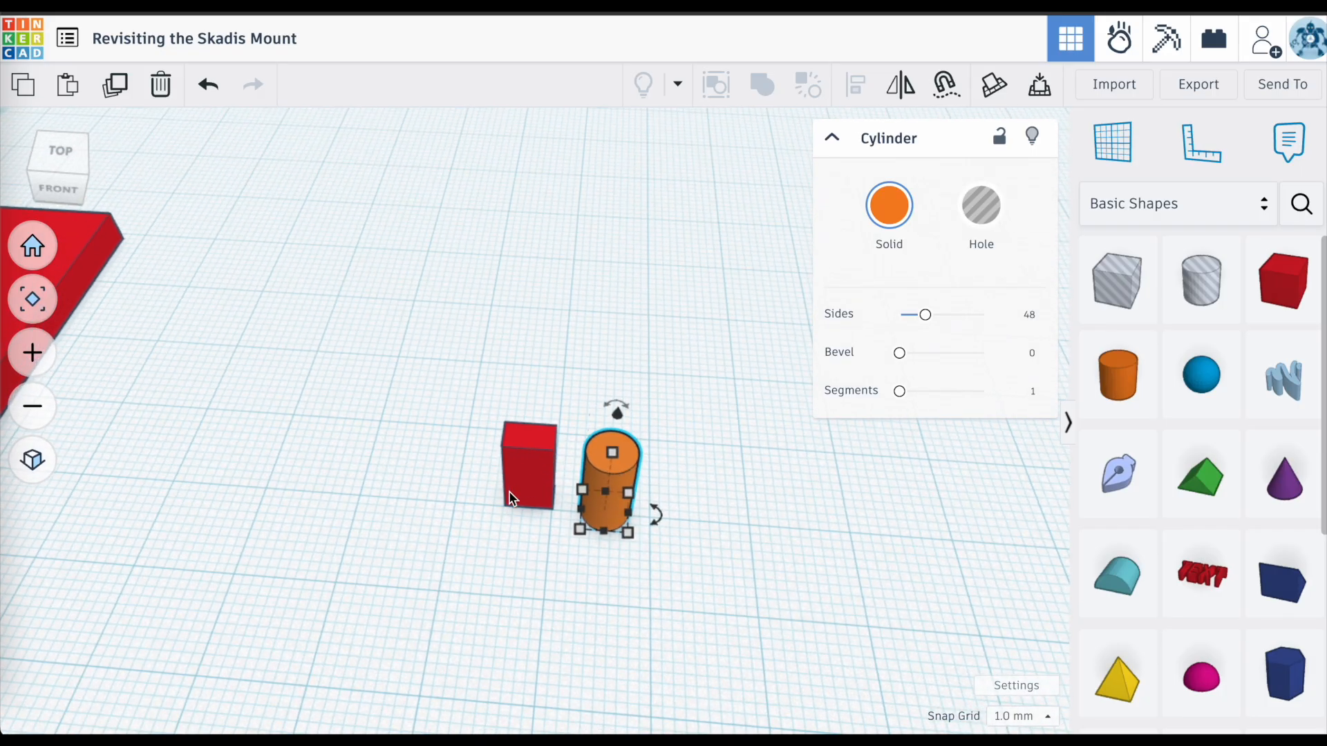
mouse_move(762, 558)
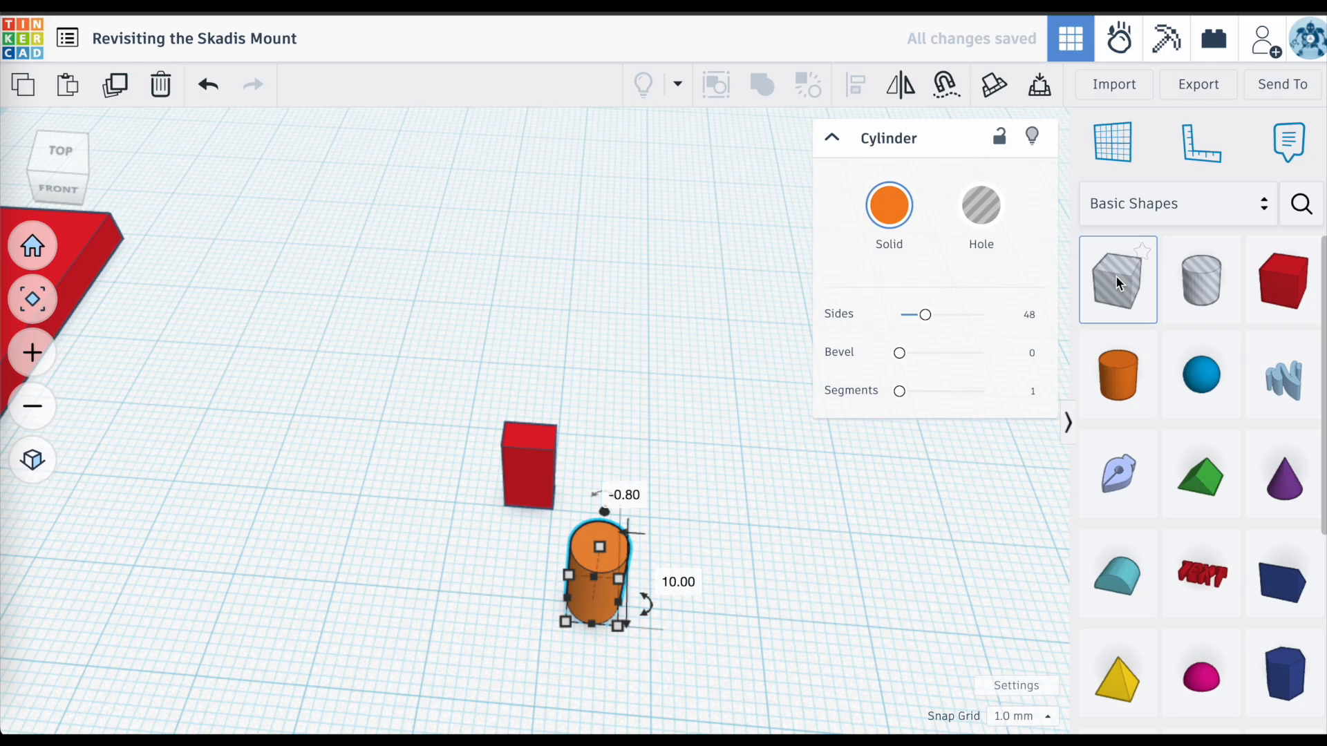
Cut the cylinder with a 2.4 mm box hole and move the half-round piece into place.
left_click(1117, 279)
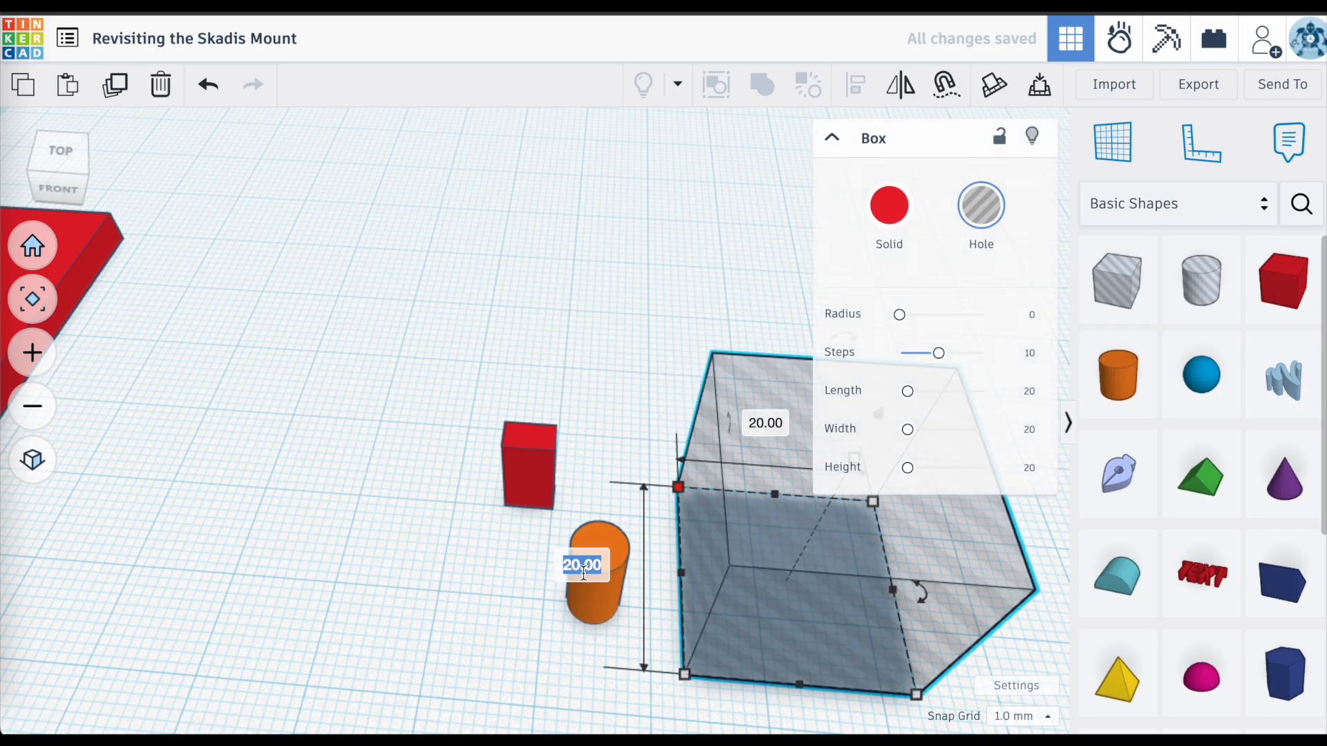
type("2.4")
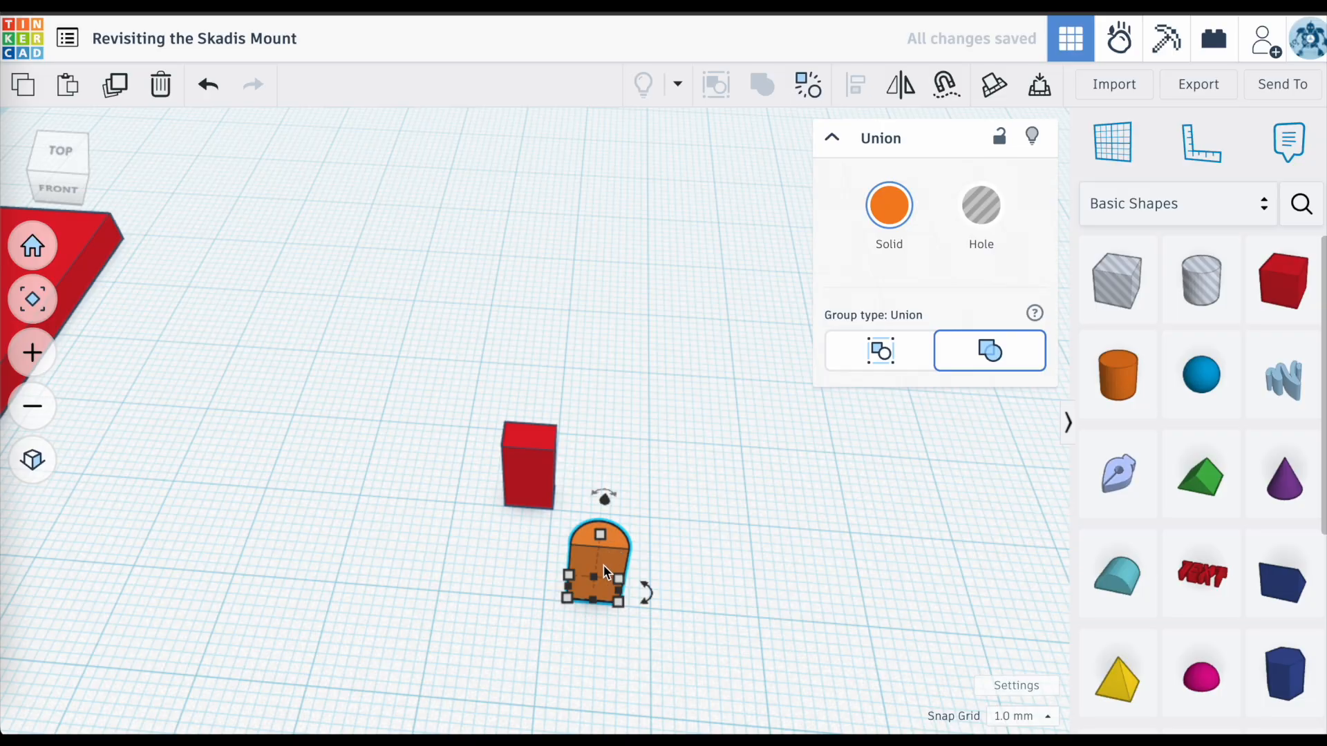
left_click_drag(592, 596, 592, 644)
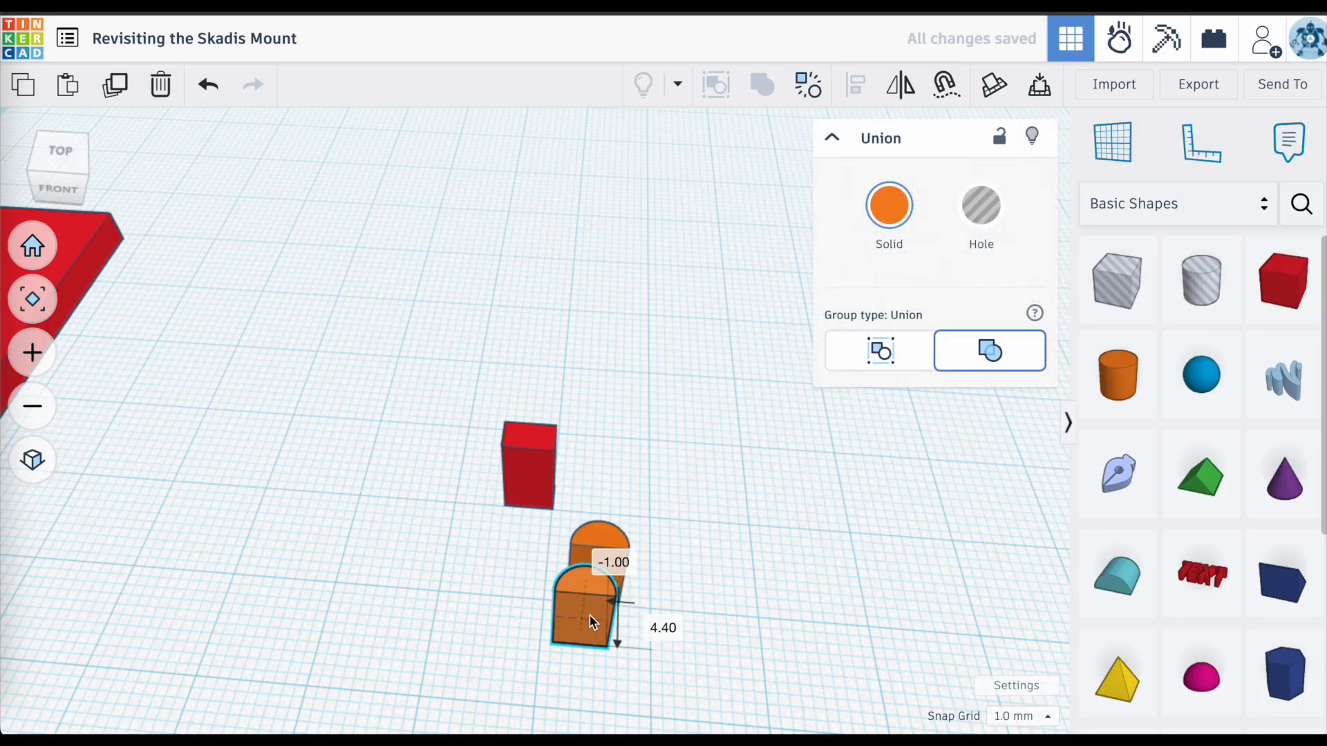
left_click(656, 457)
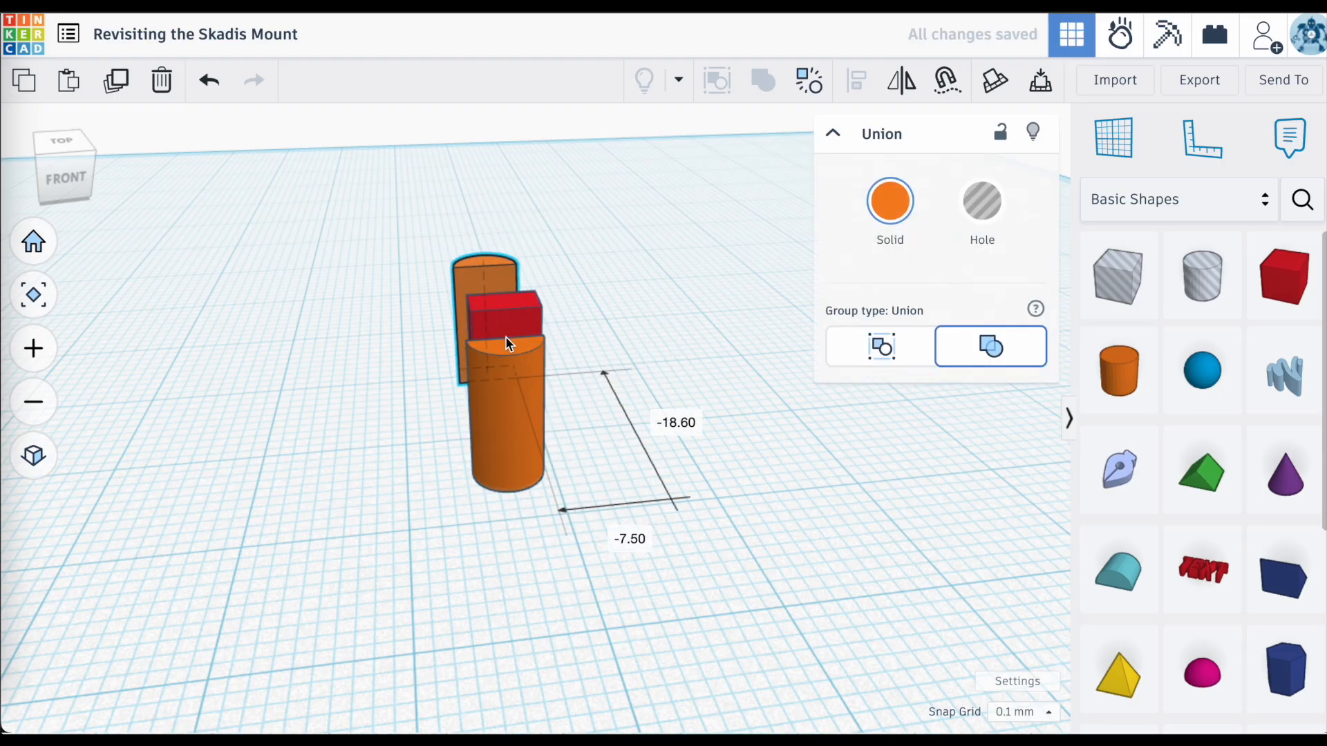
Select the red box among the post pieces to position it.
left_click(504, 330)
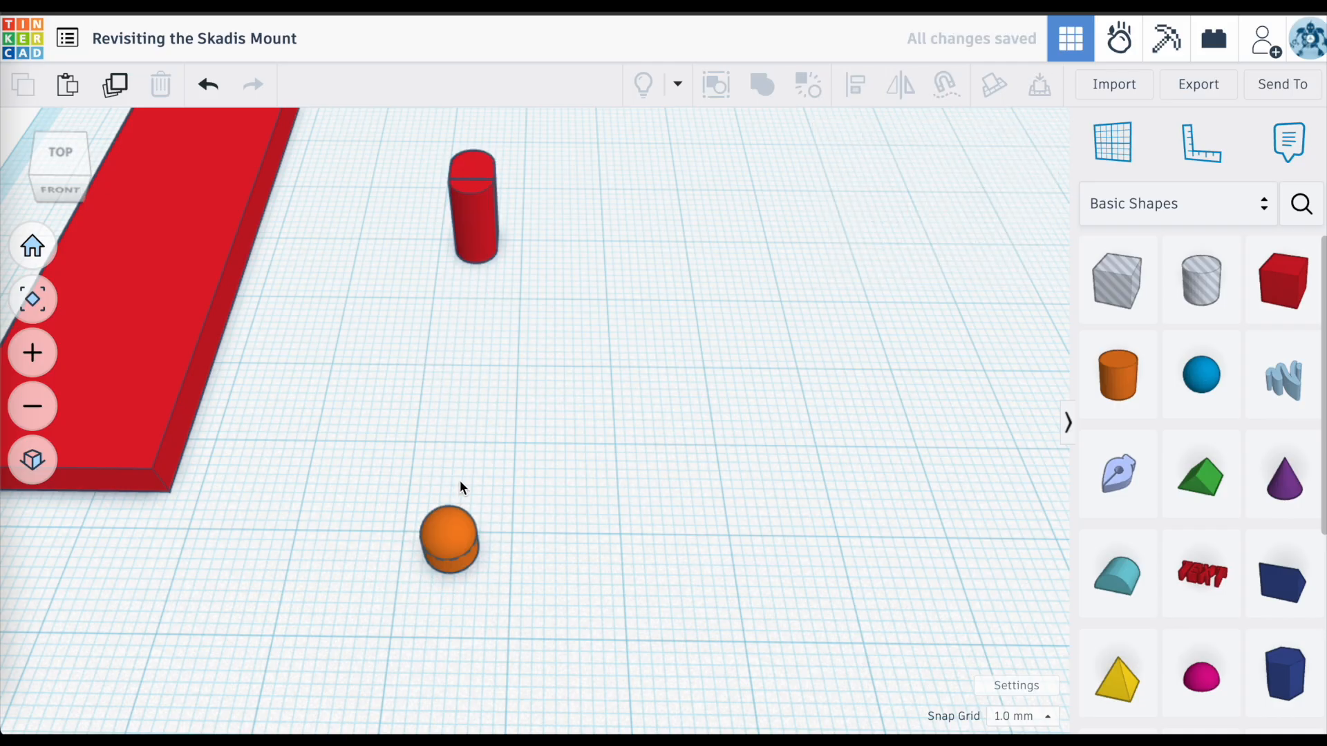
mouse_move(453, 525)
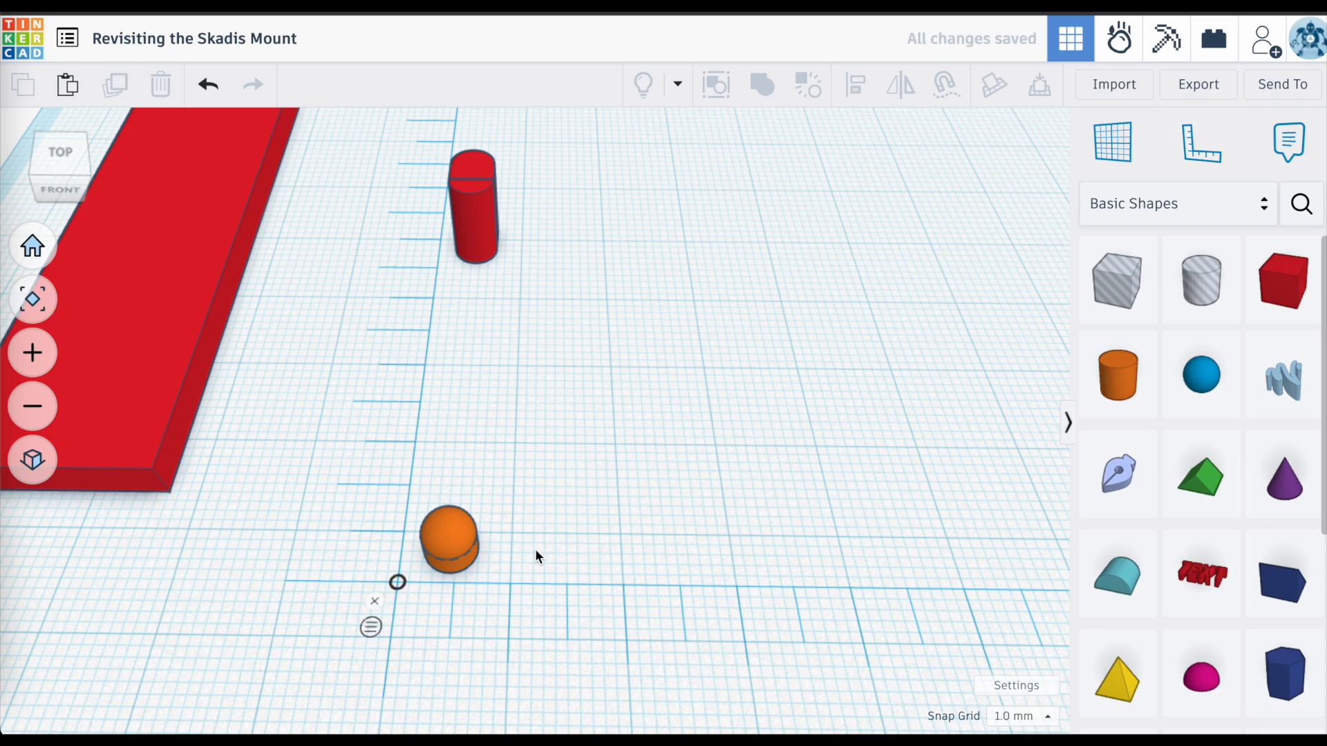
Place the ruler beside the orange post and set the red post's distance to 34 mm.
left_click(450, 540)
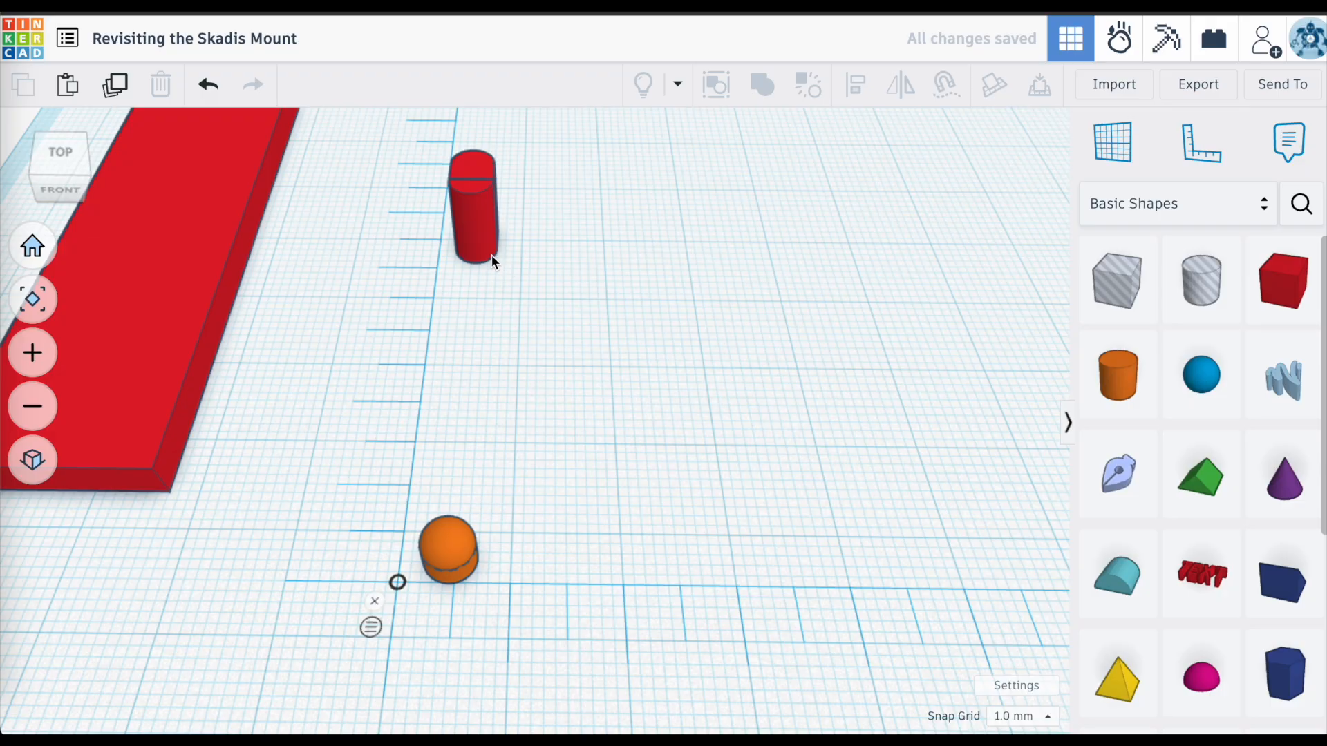
mouse_move(448, 364)
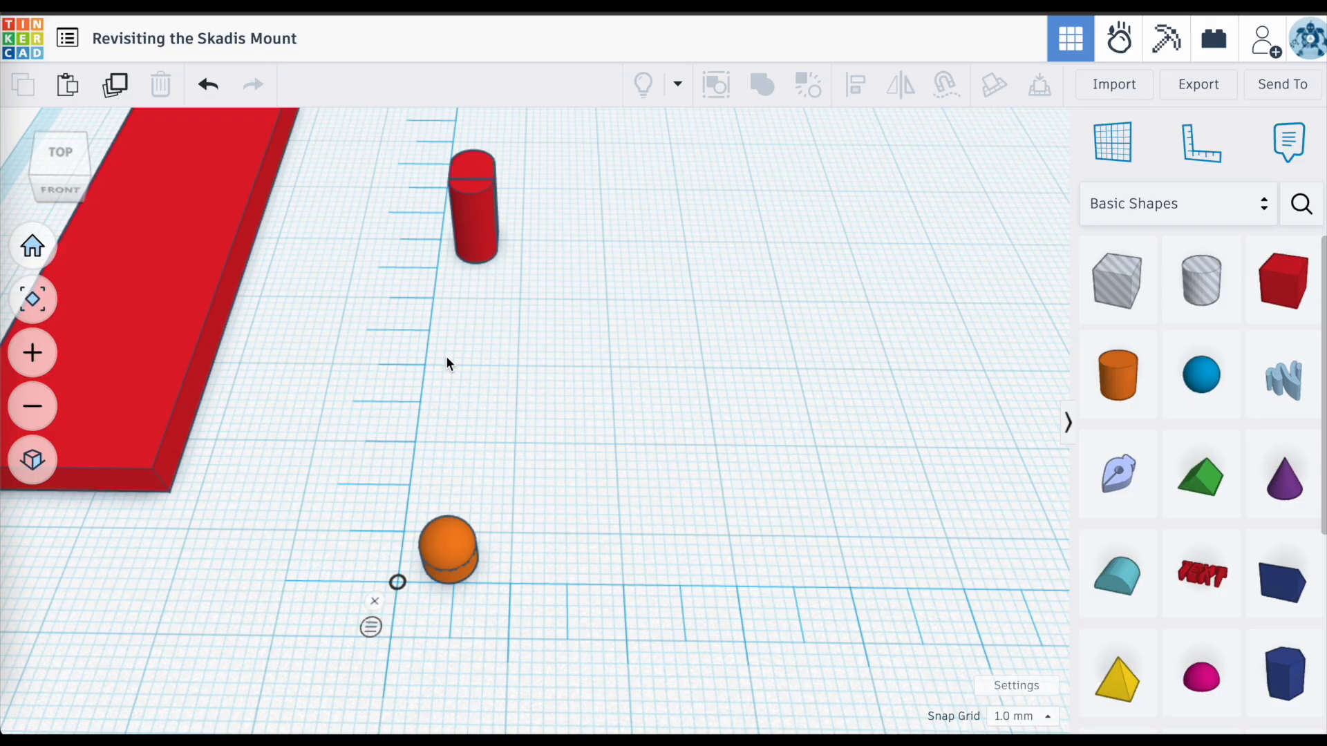
mouse_move(474, 291)
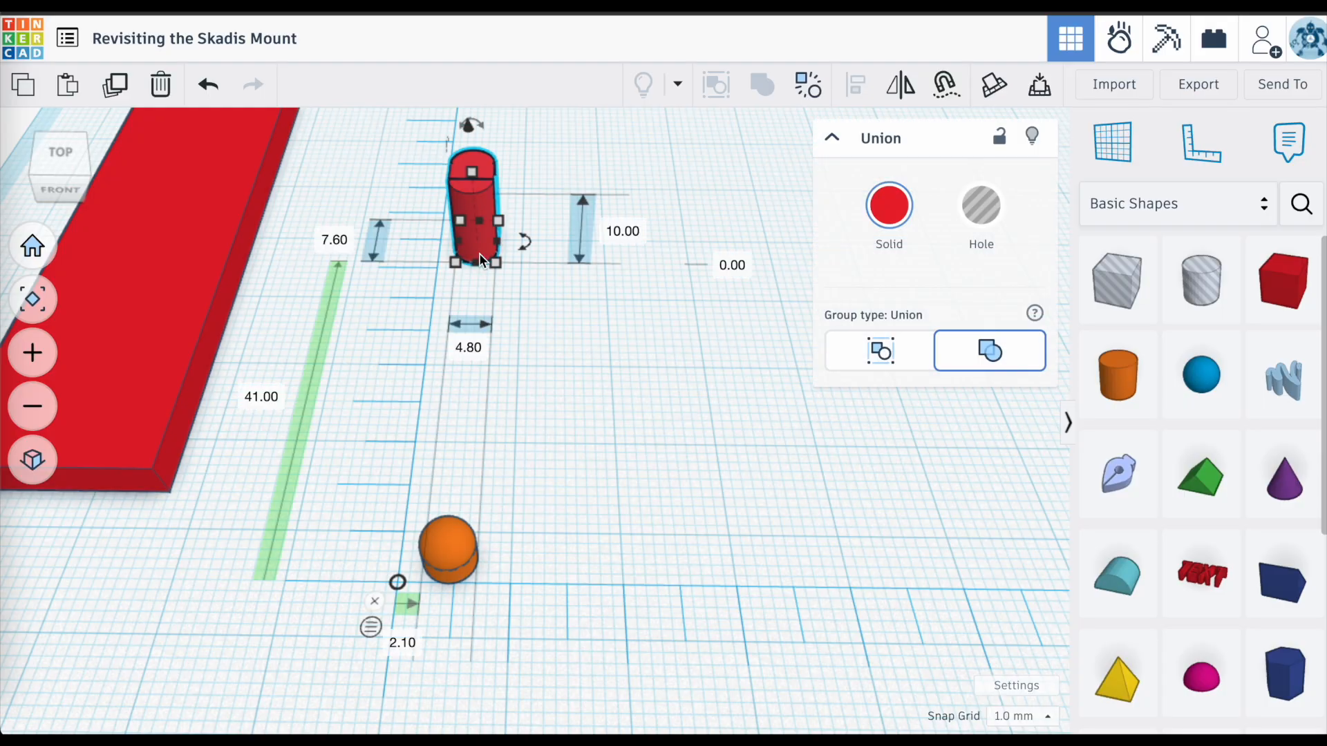
mouse_move(486, 384)
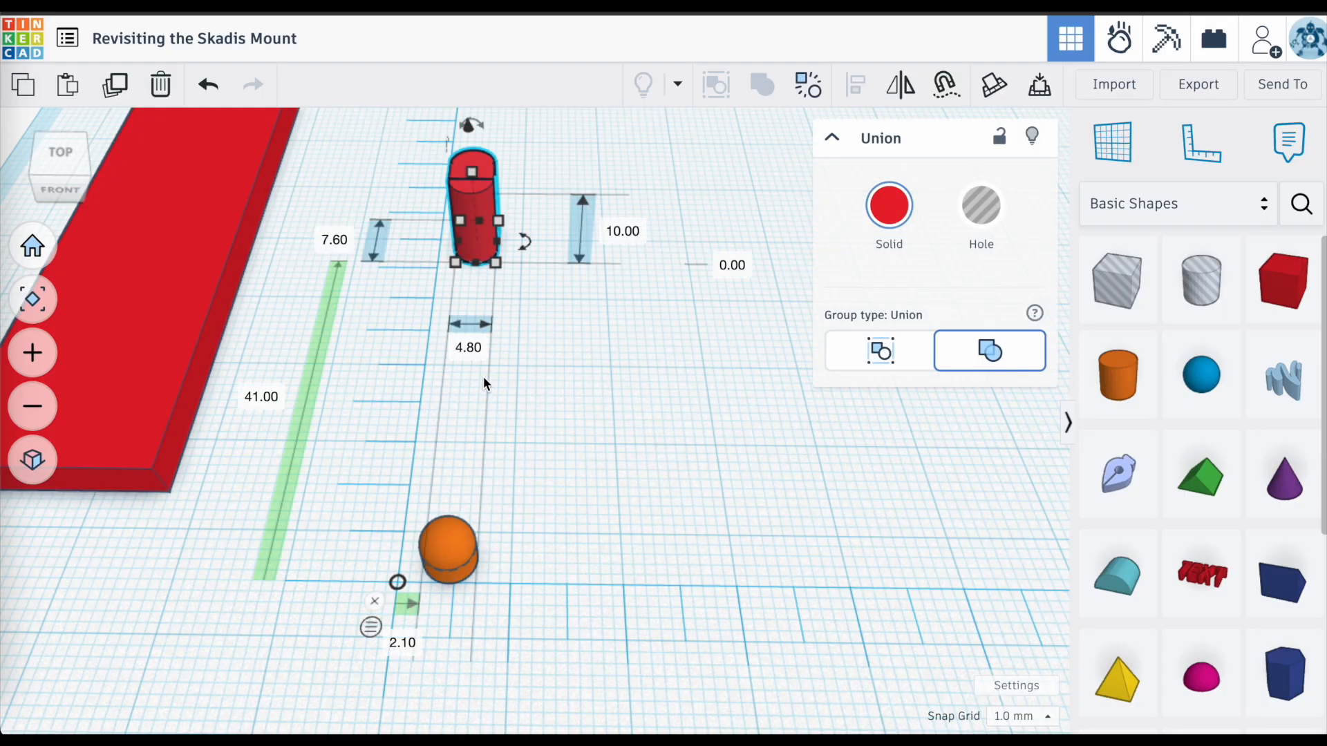
mouse_move(449, 545)
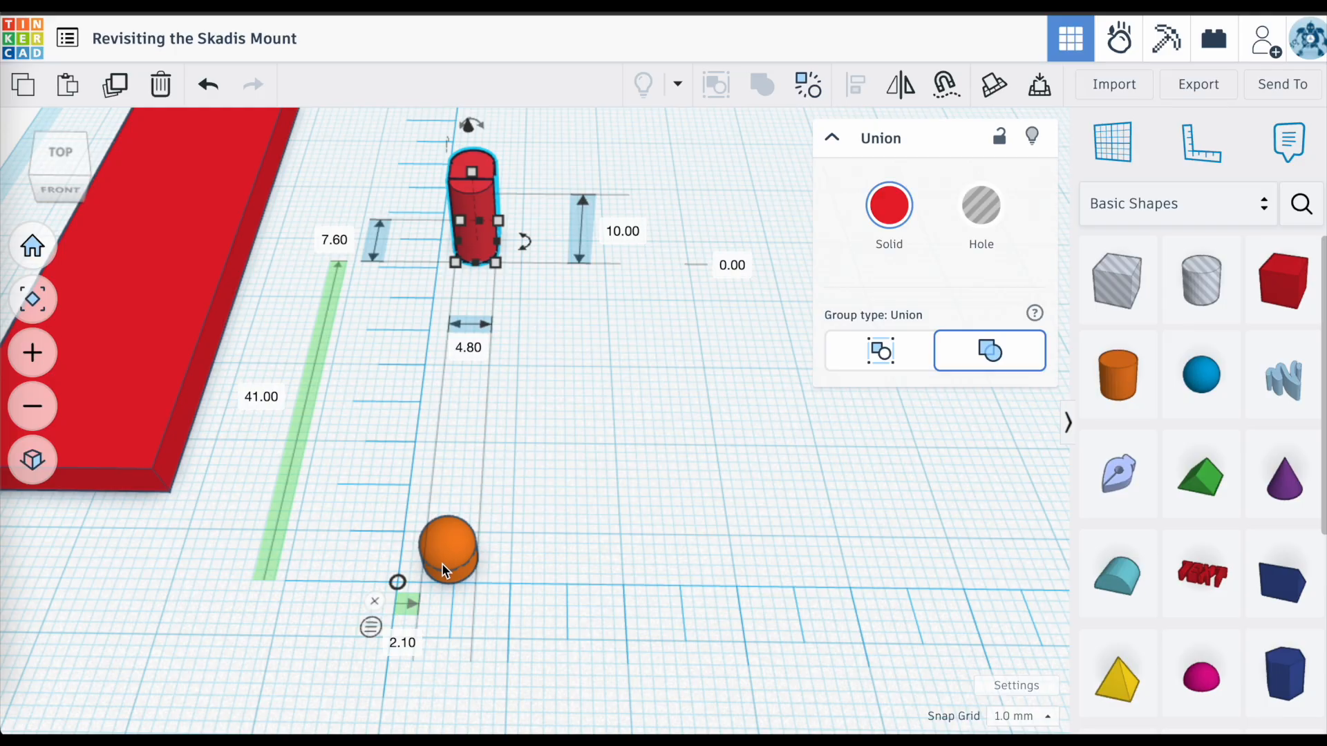
mouse_move(240, 406)
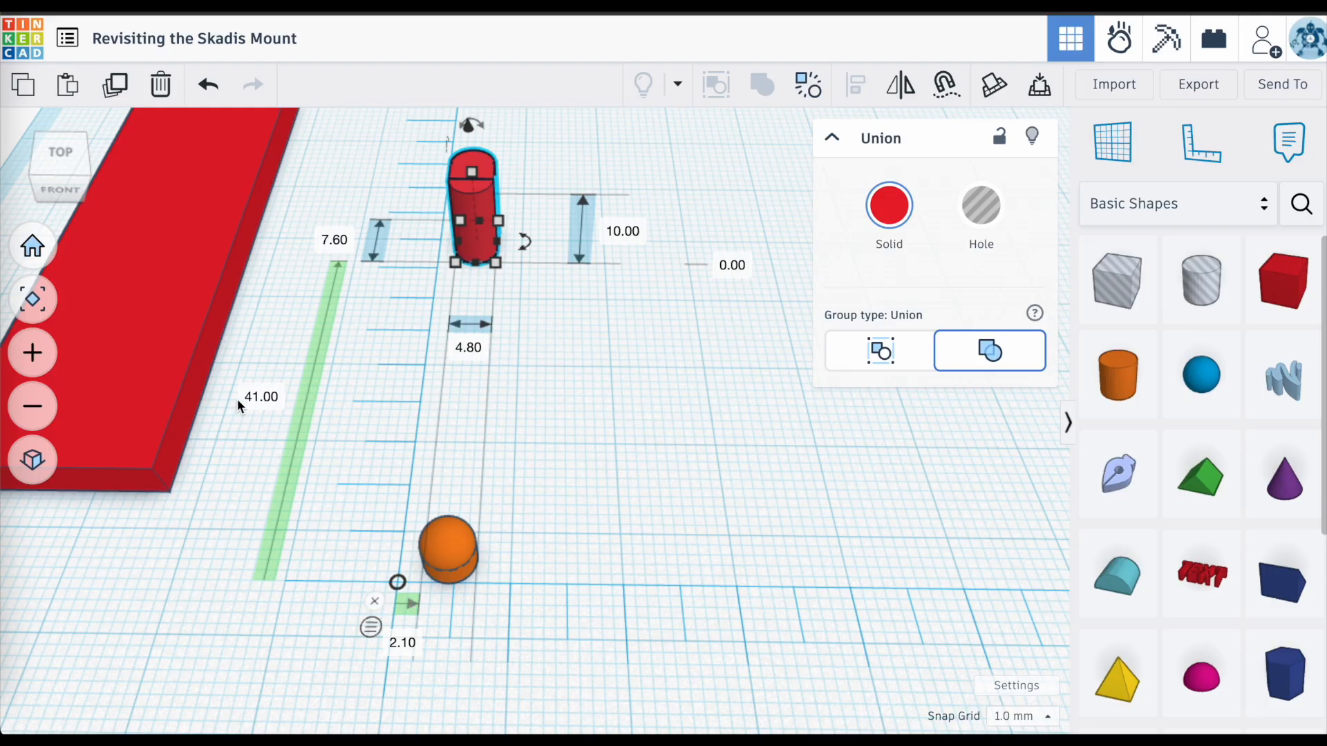
type("34")
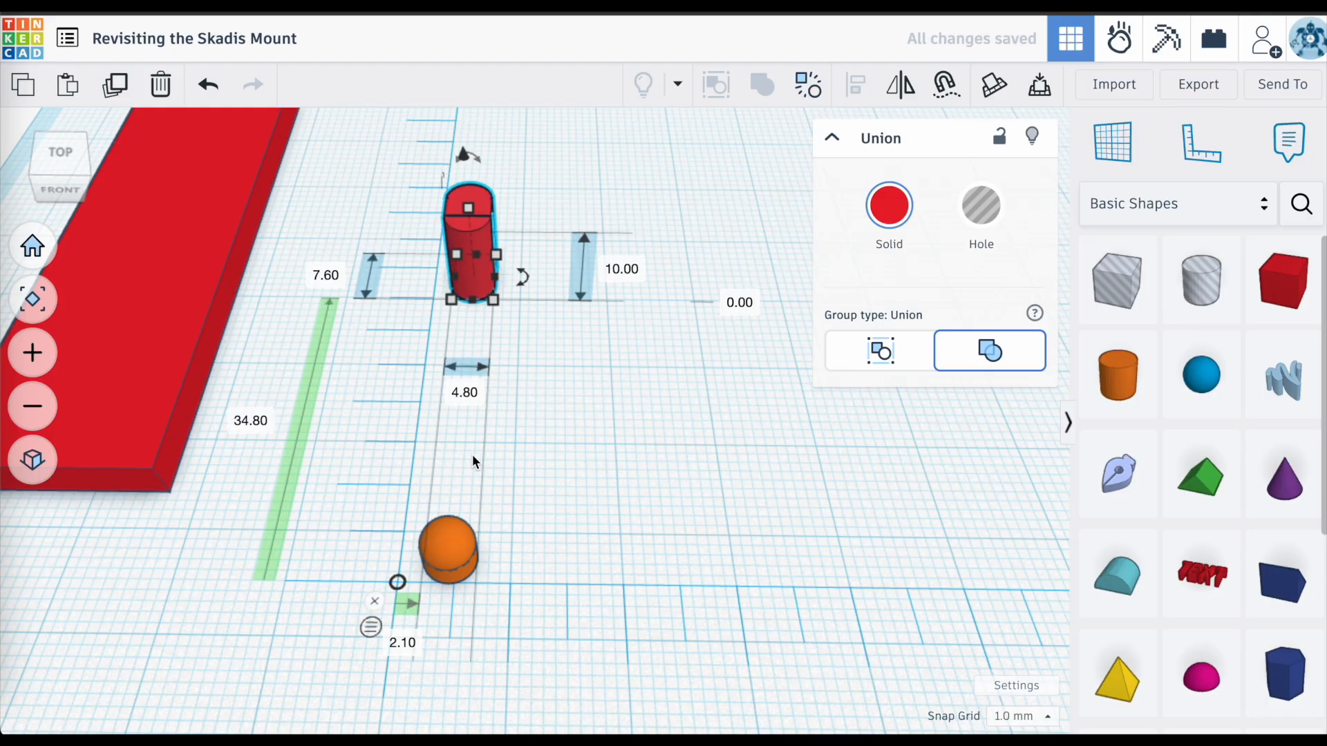
left_click(542, 449)
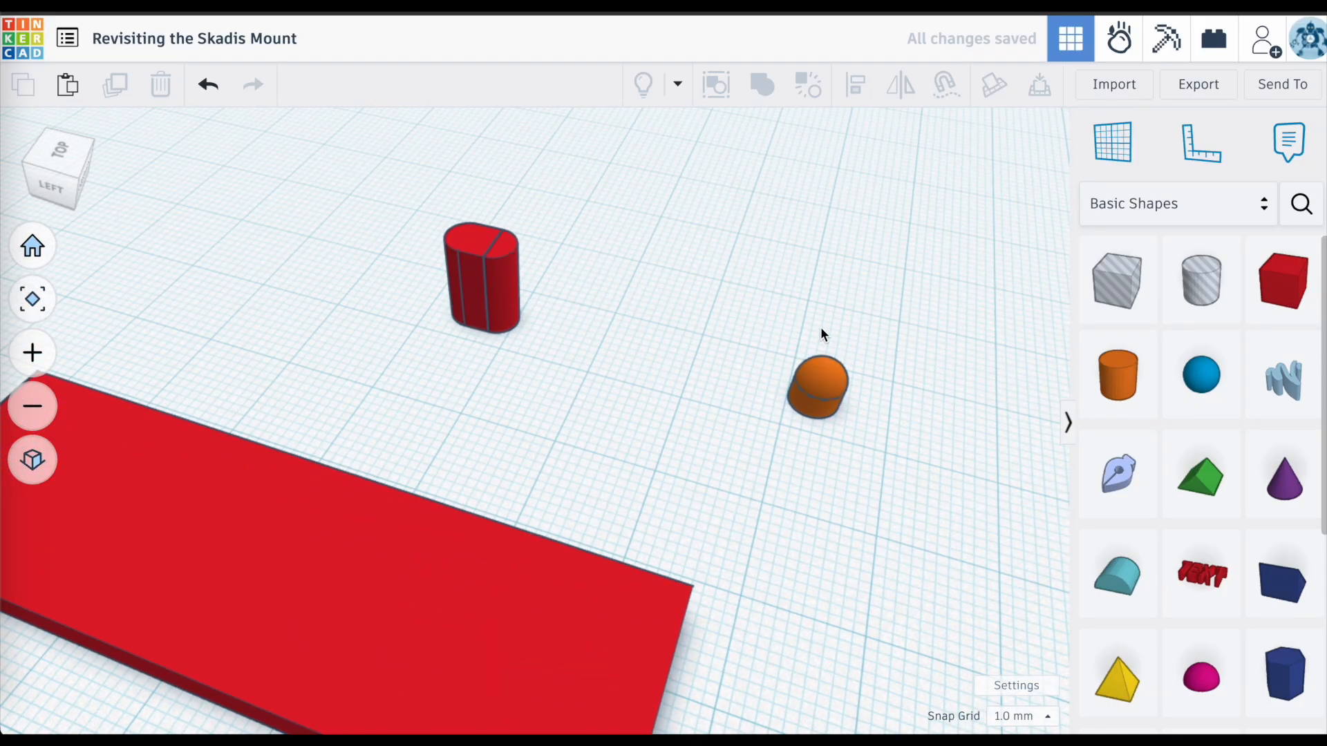
mouse_move(517, 242)
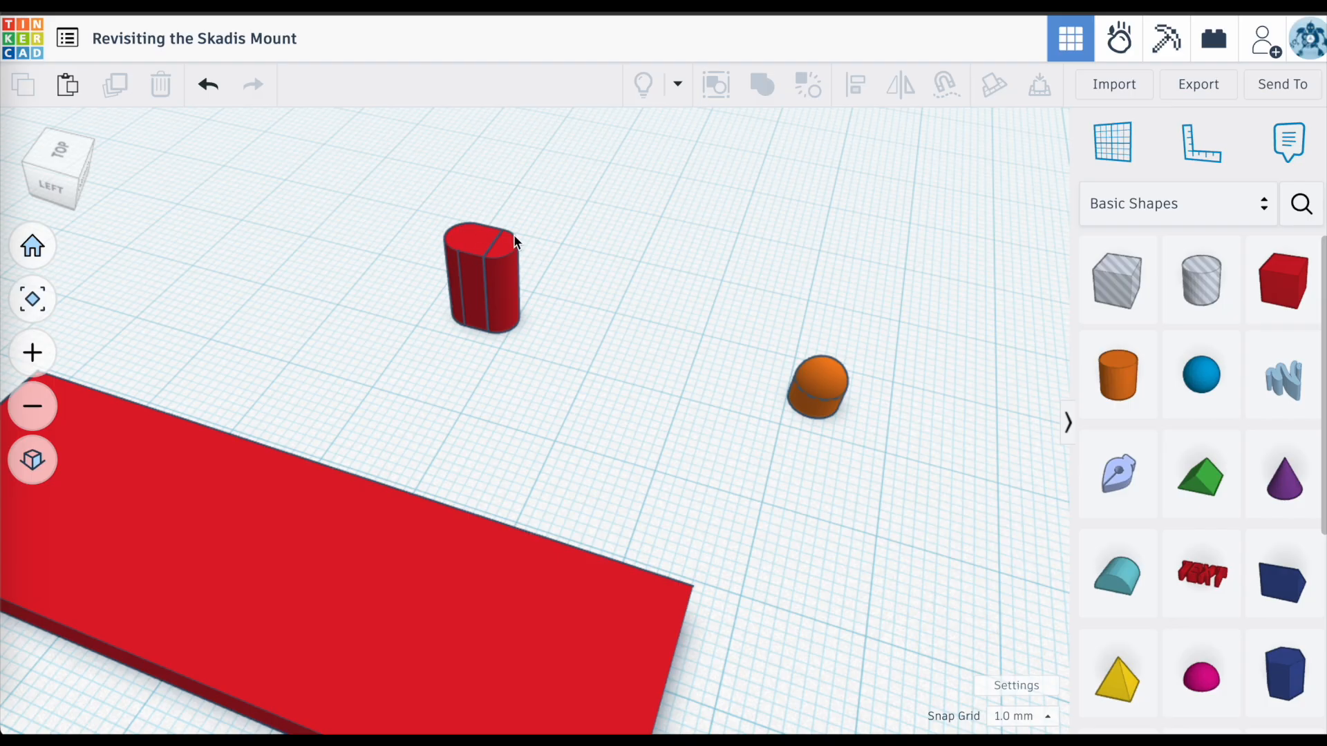
mouse_move(1119, 374)
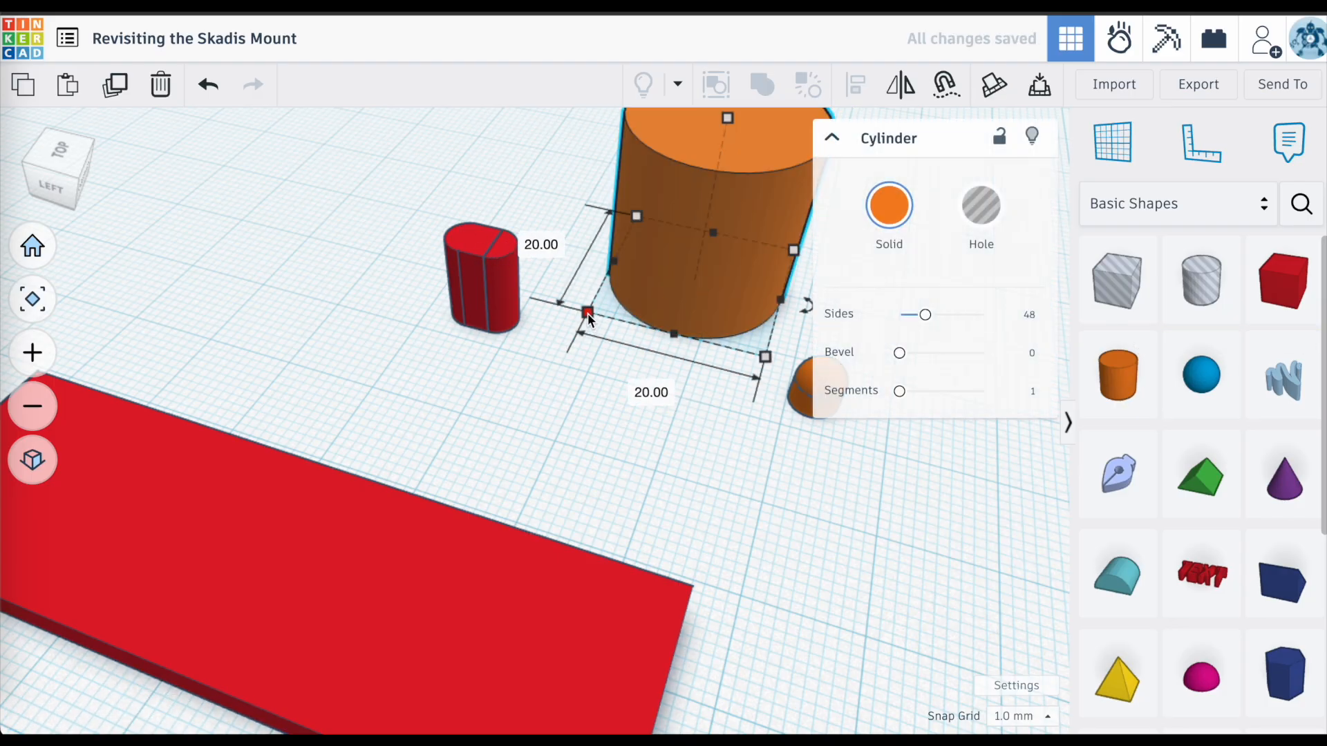
Shrink the new cylinder, move it toward the post, and lengthen it to 10.60 mm.
left_click_drag(588, 314, 754, 253)
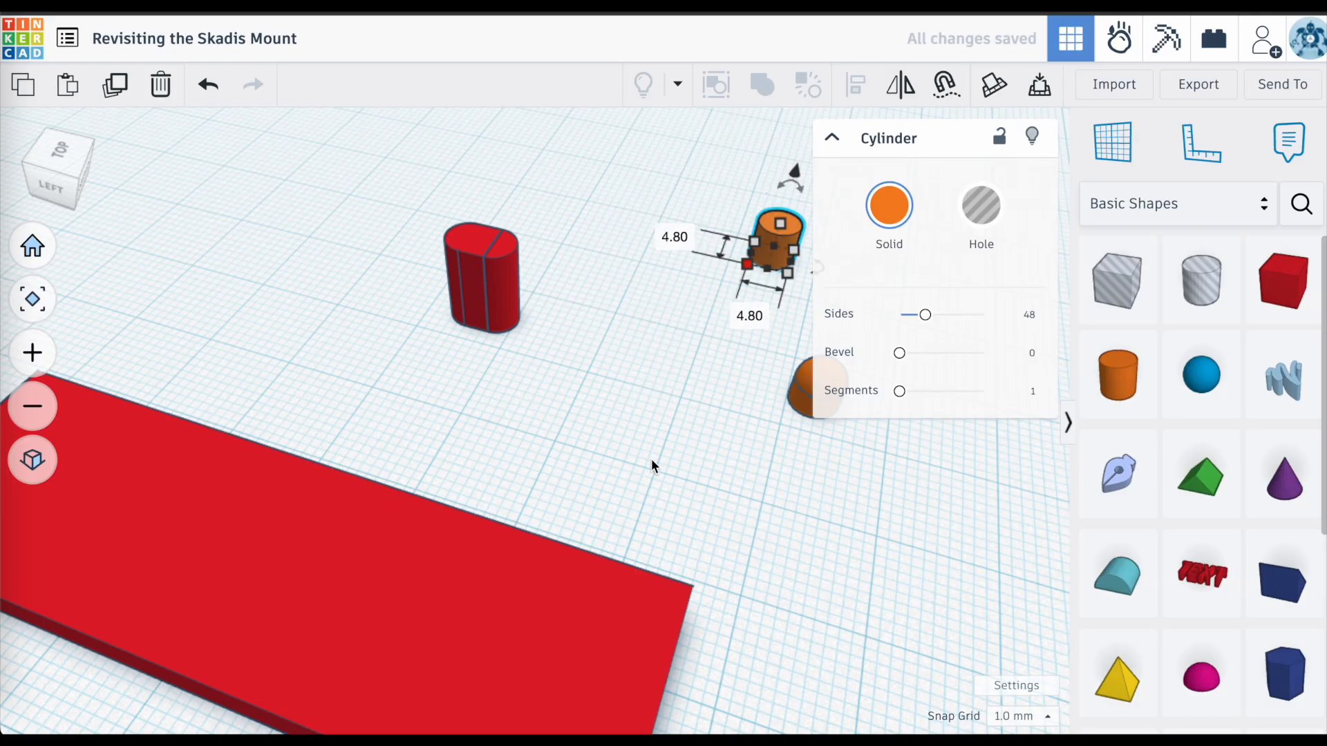
left_click_drag(774, 246, 610, 237)
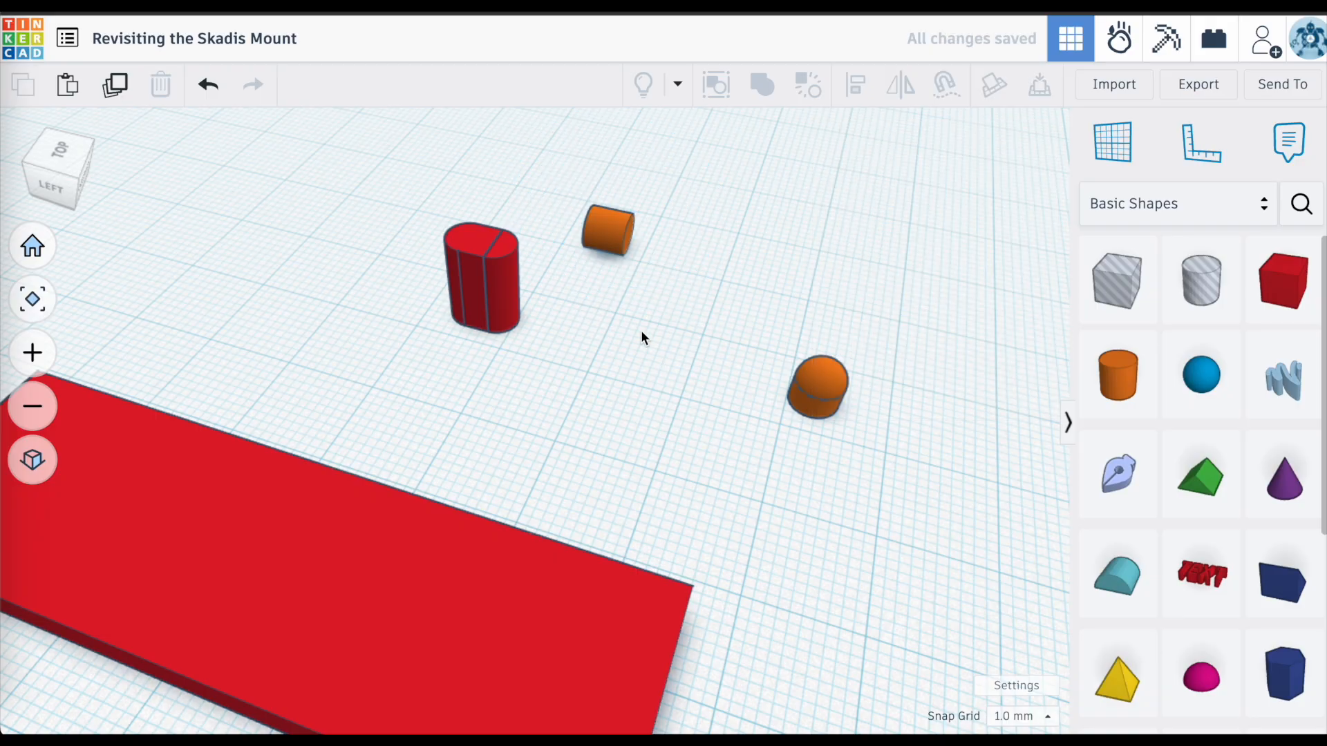
left_click(607, 229)
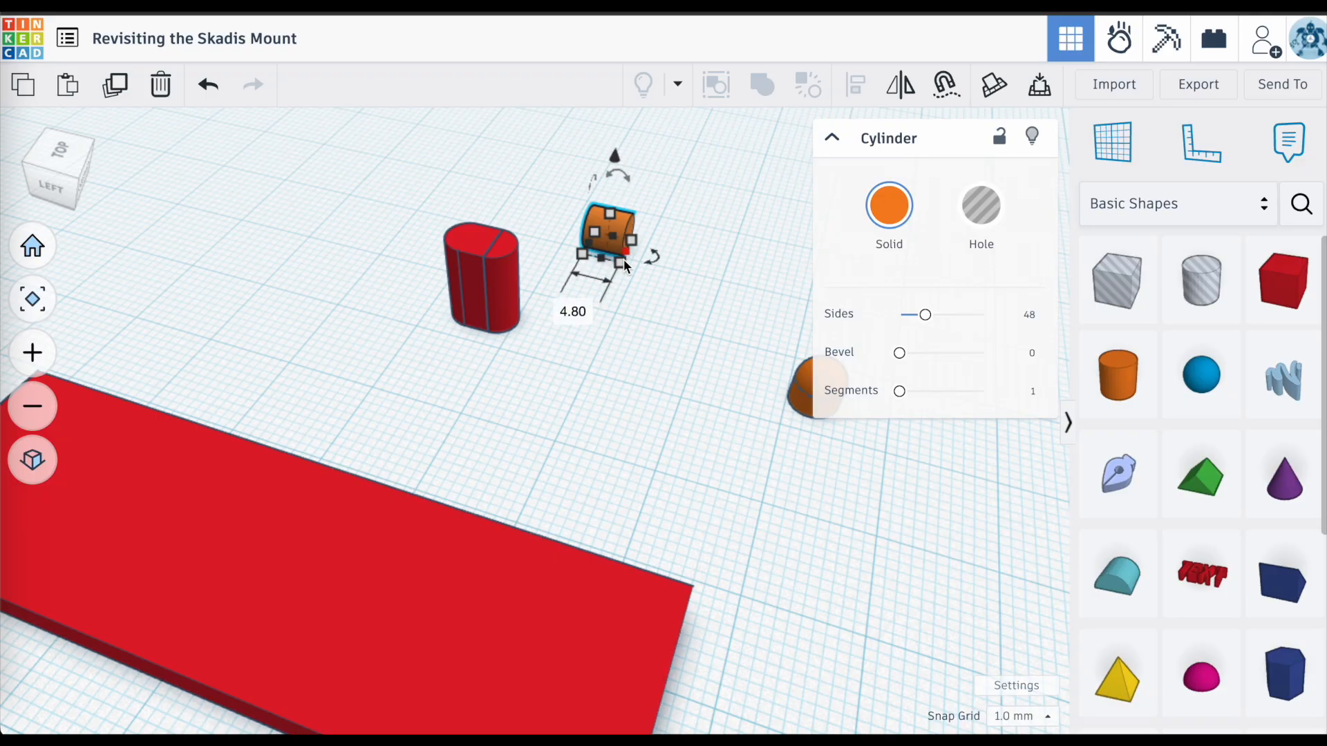
mouse_move(630, 303)
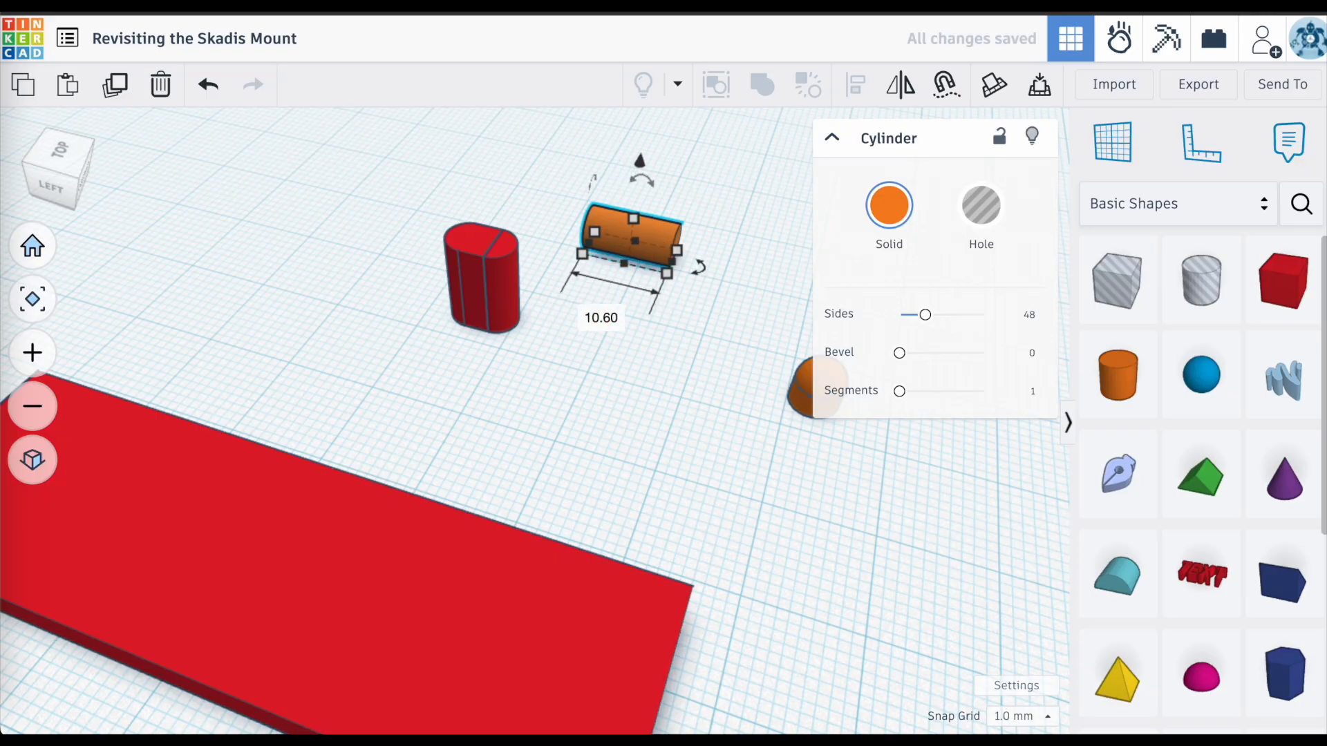
left_click(644, 295)
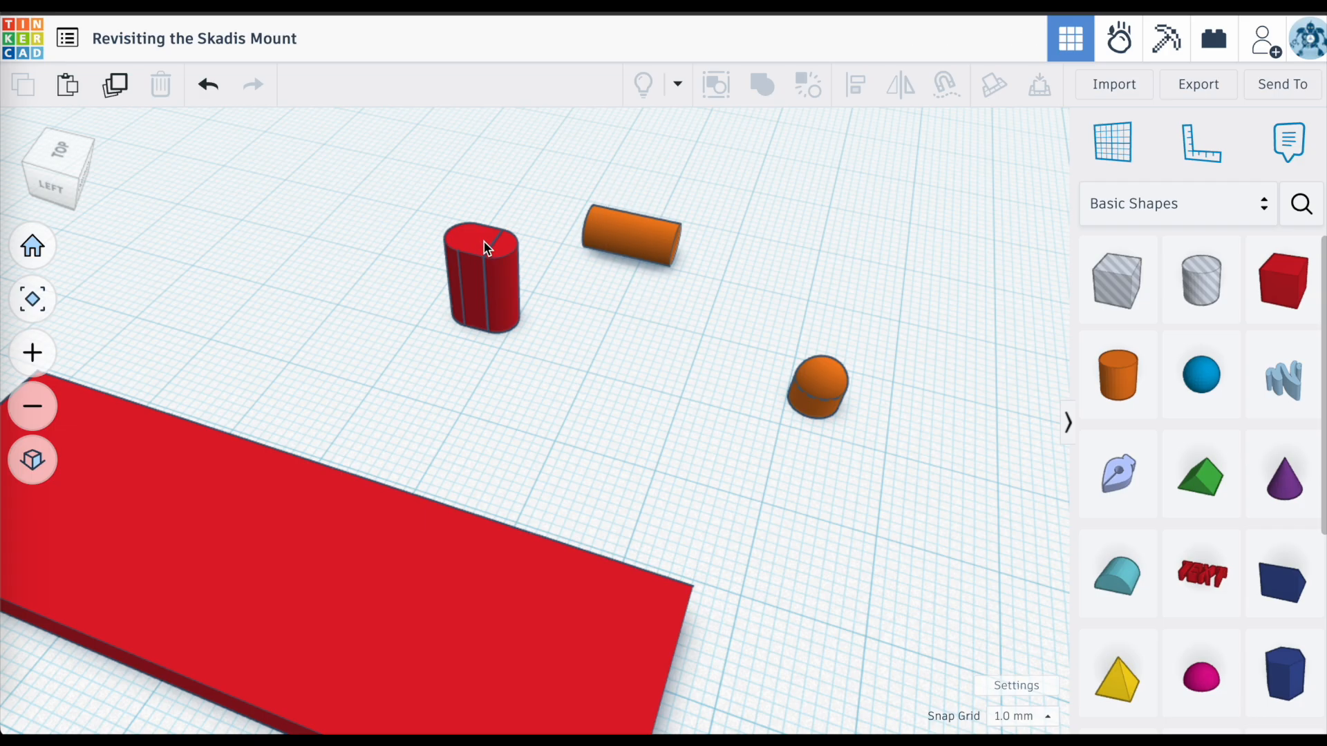
mouse_move(649, 192)
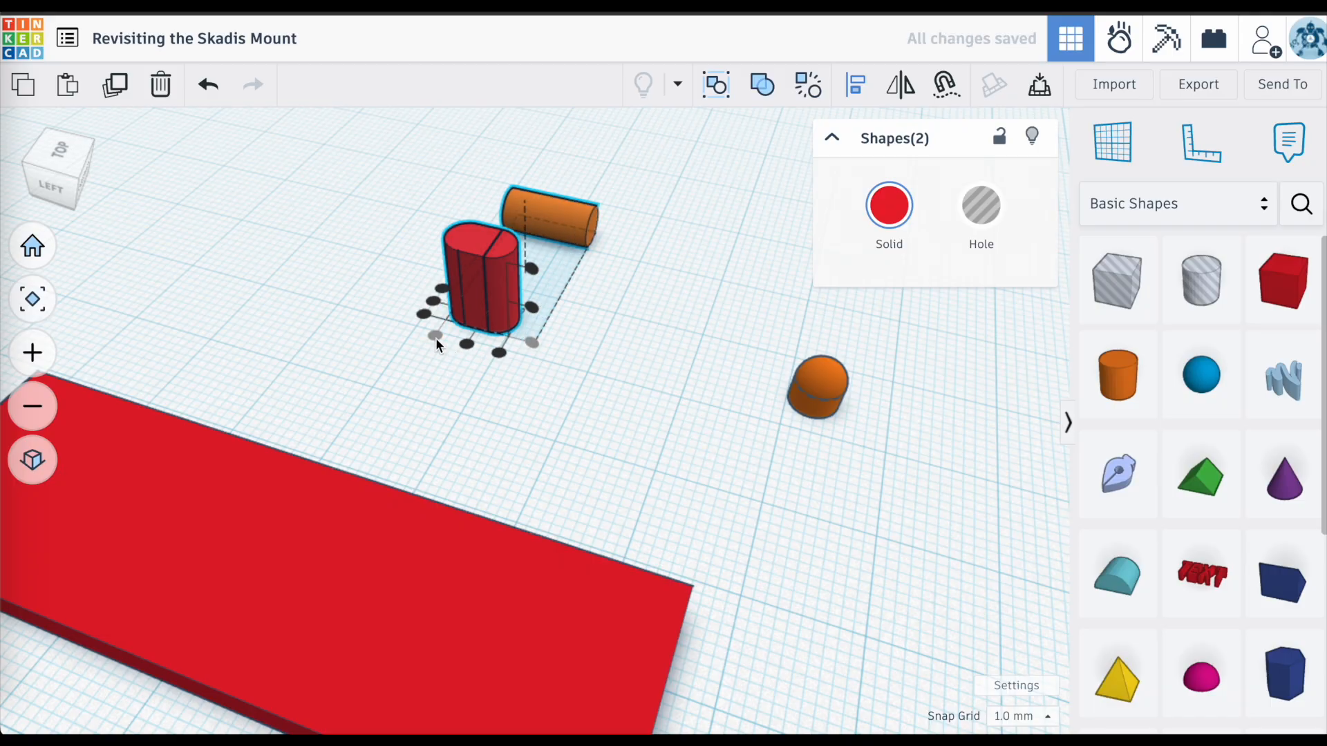
mouse_move(550, 252)
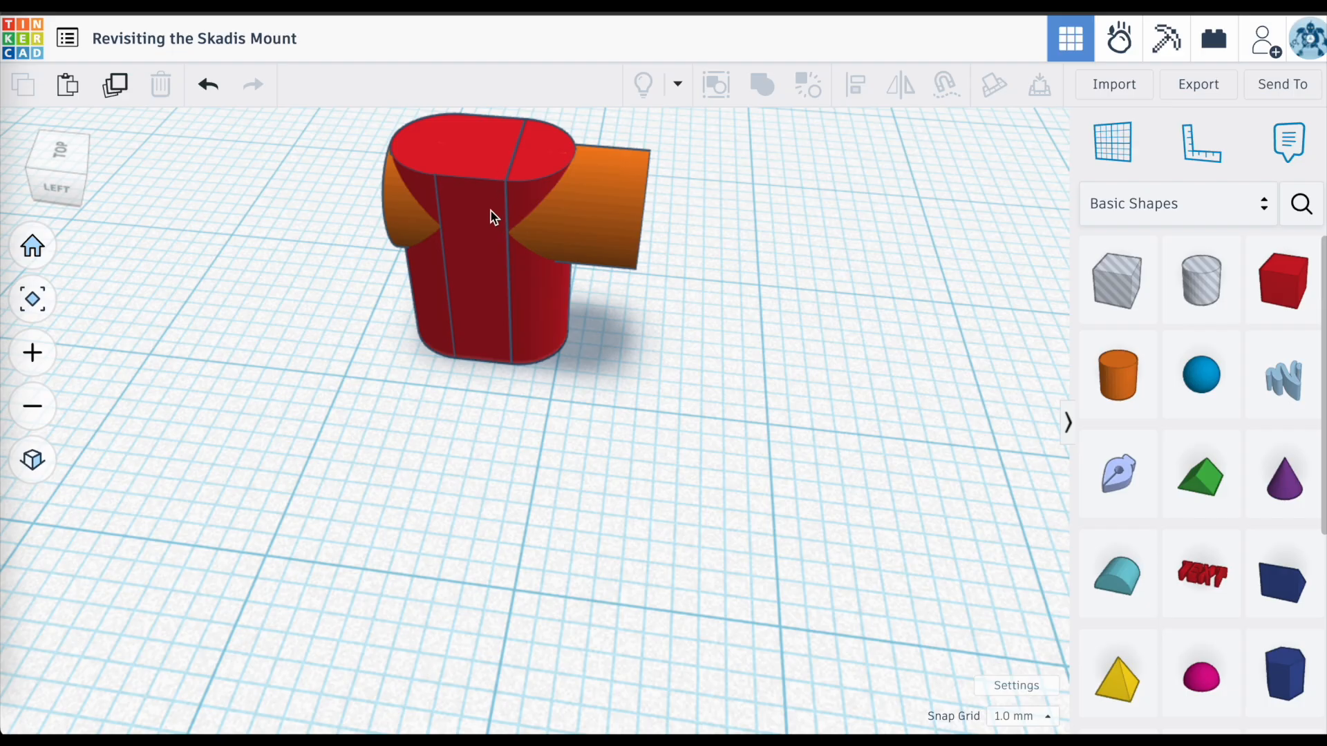
mouse_move(634, 219)
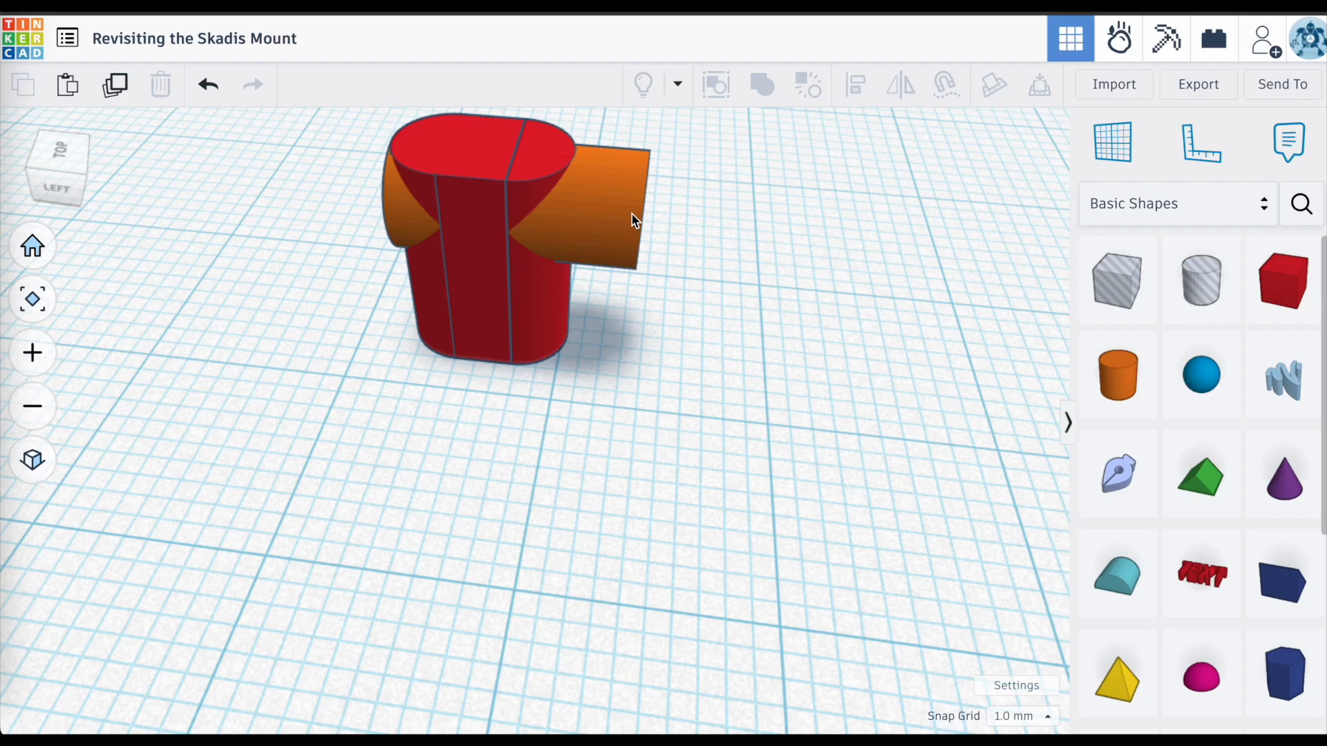
mouse_move(650, 170)
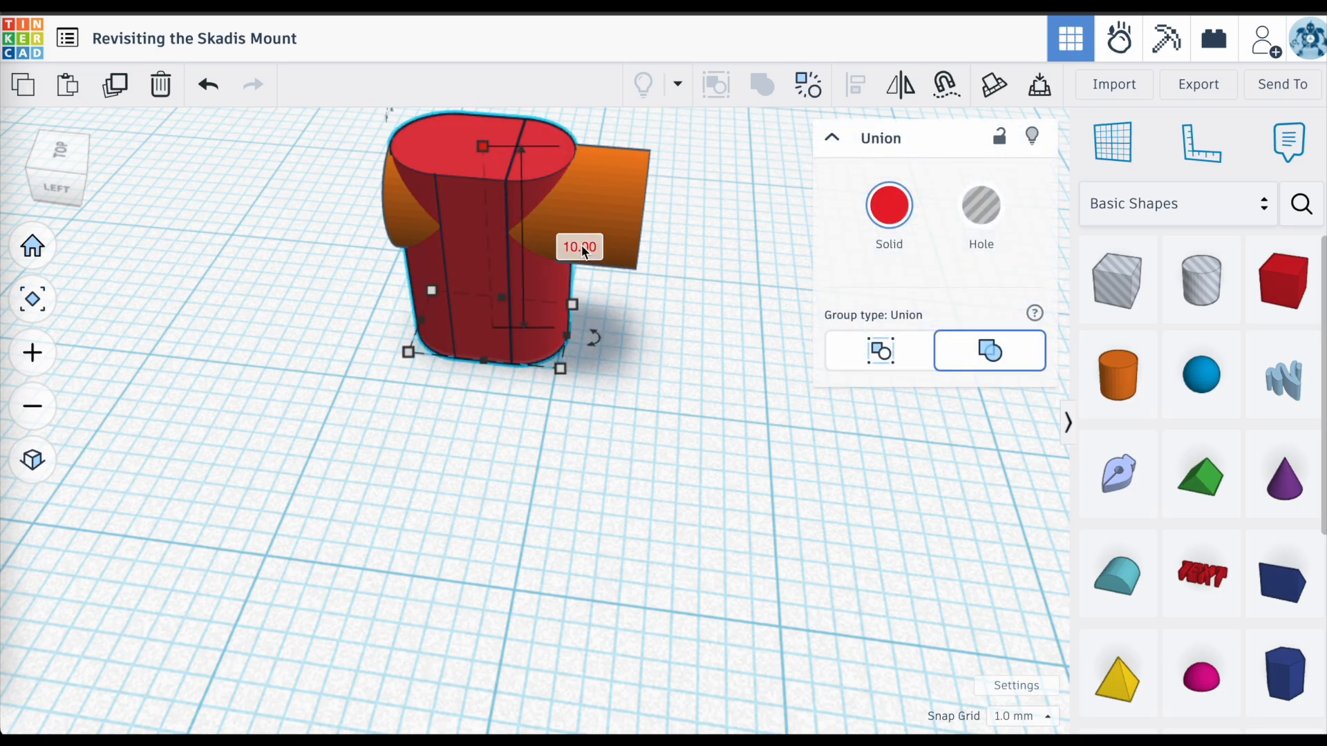
Change the grouped piece's 10.00 mm measurement to 7.
left_click(580, 246)
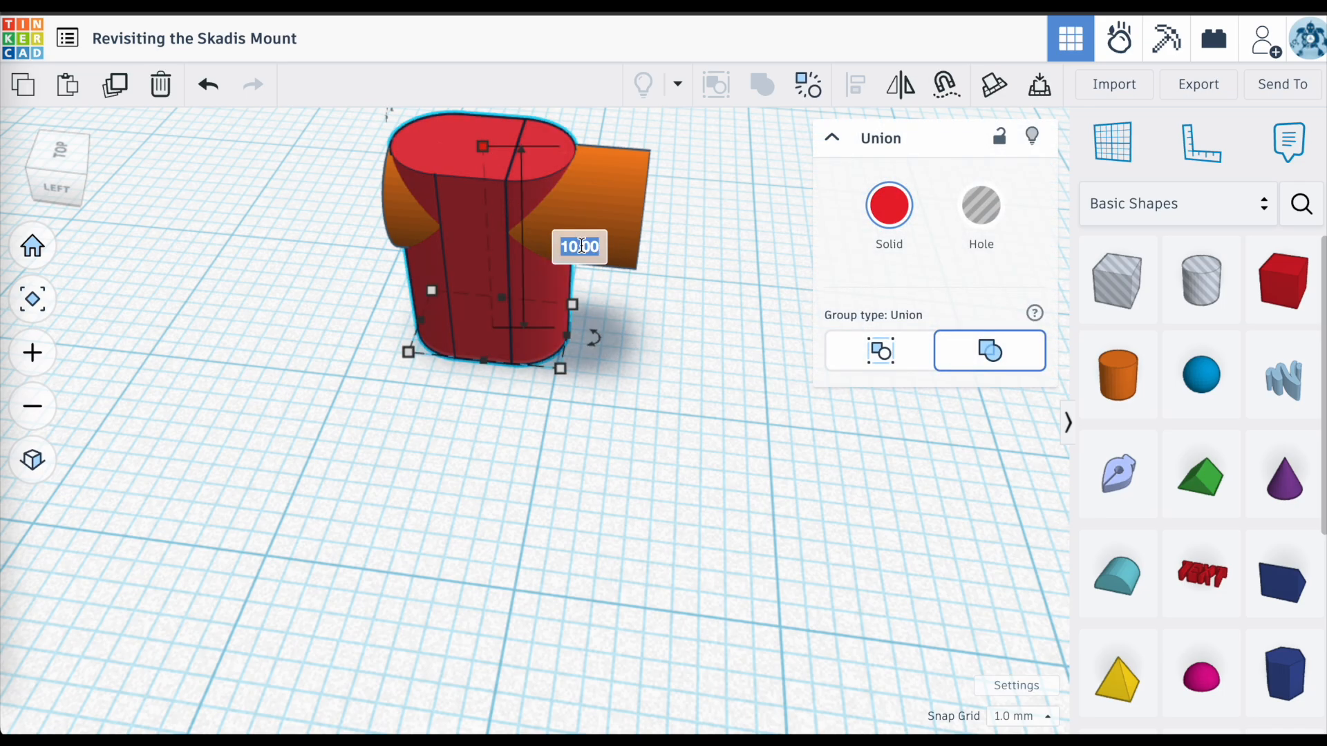
type("7")
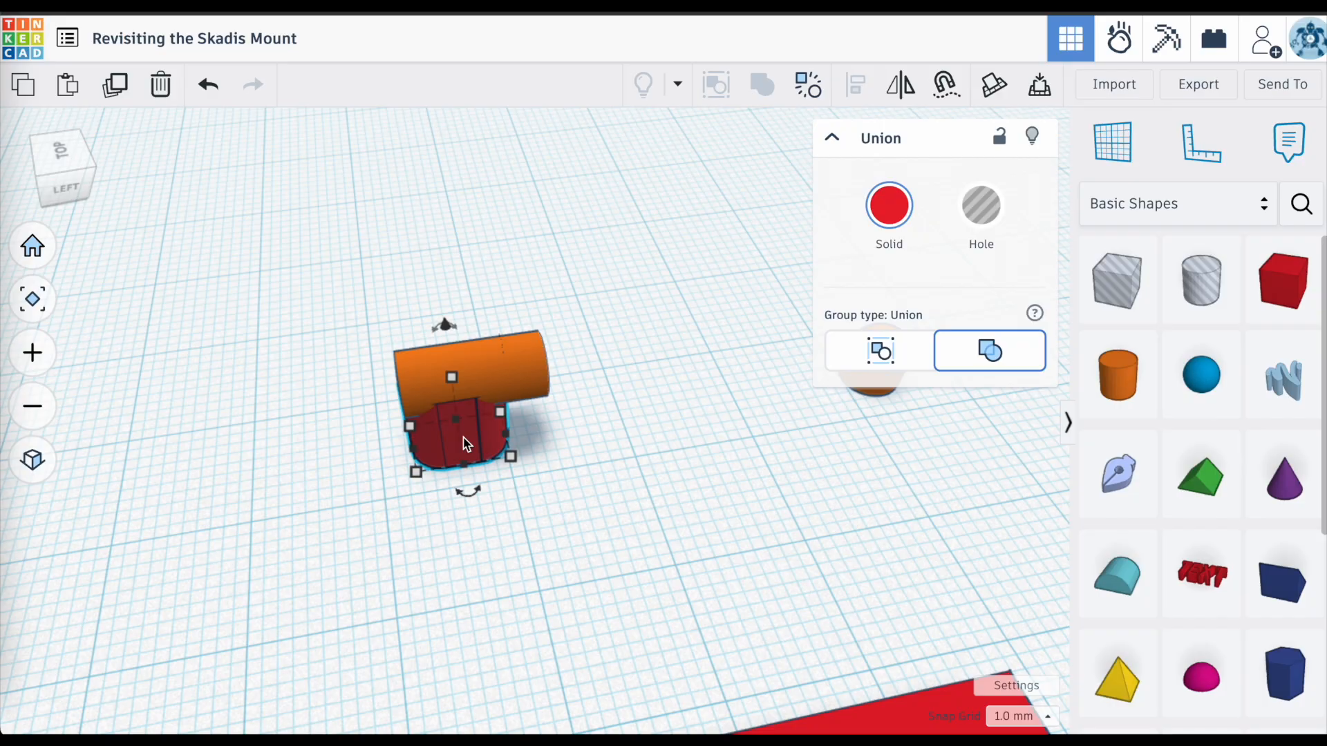
Tilt a box hole over the post's top corner and group it to slice that corner off.
left_click_drag(452, 427, 355, 245)
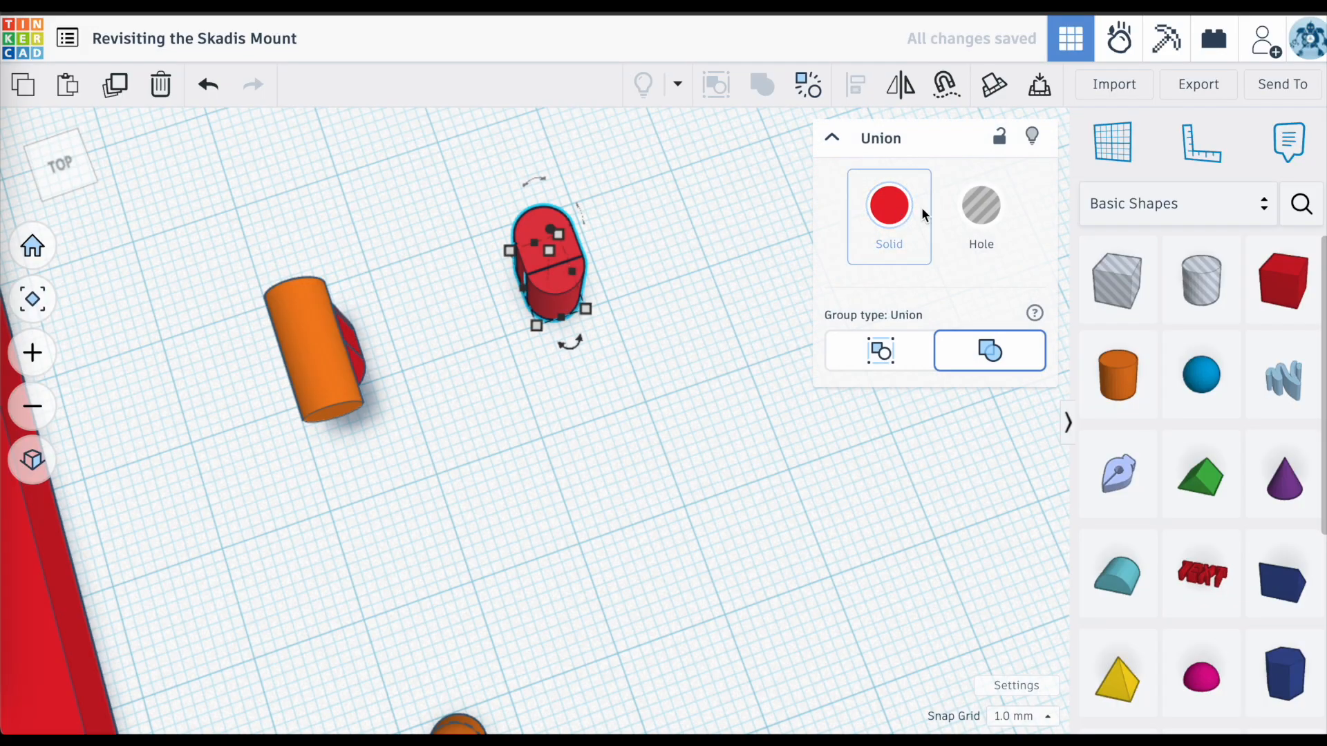
left_click(980, 206)
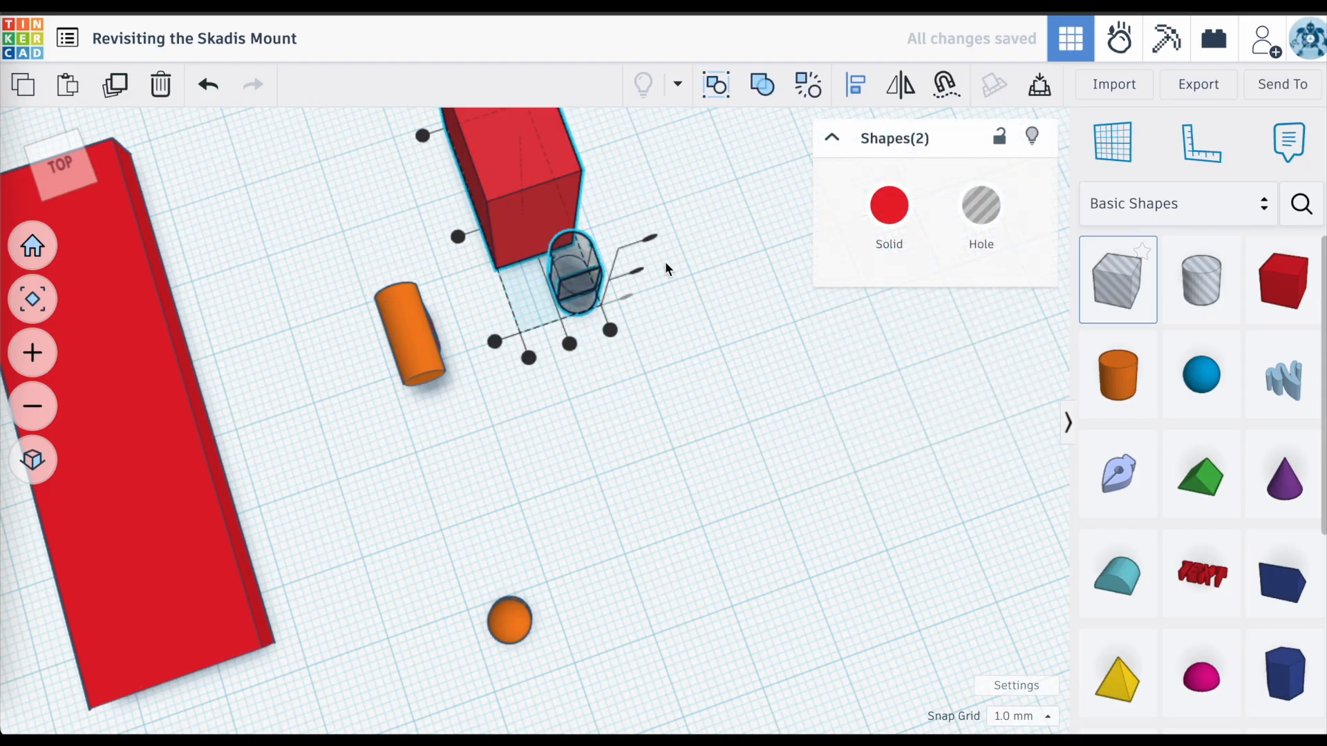
left_click(761, 83)
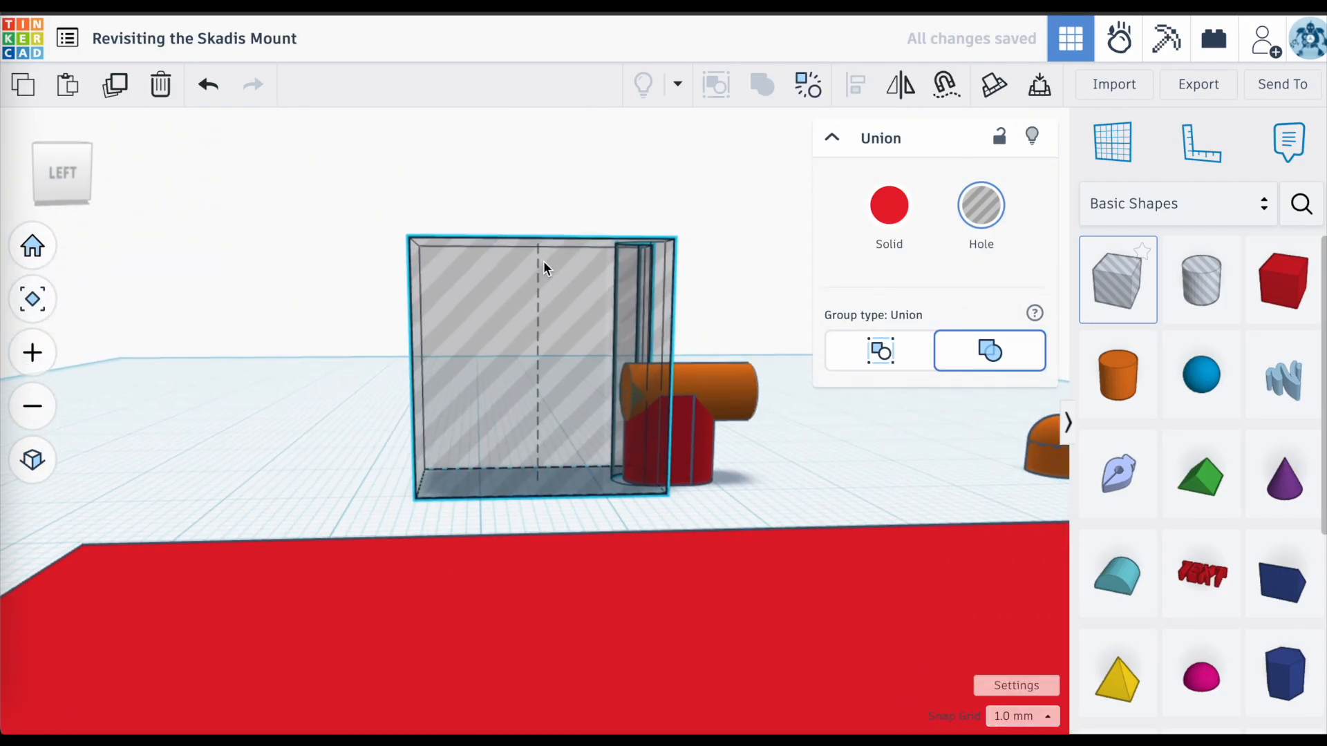
left_click_drag(542, 245, 567, 203)
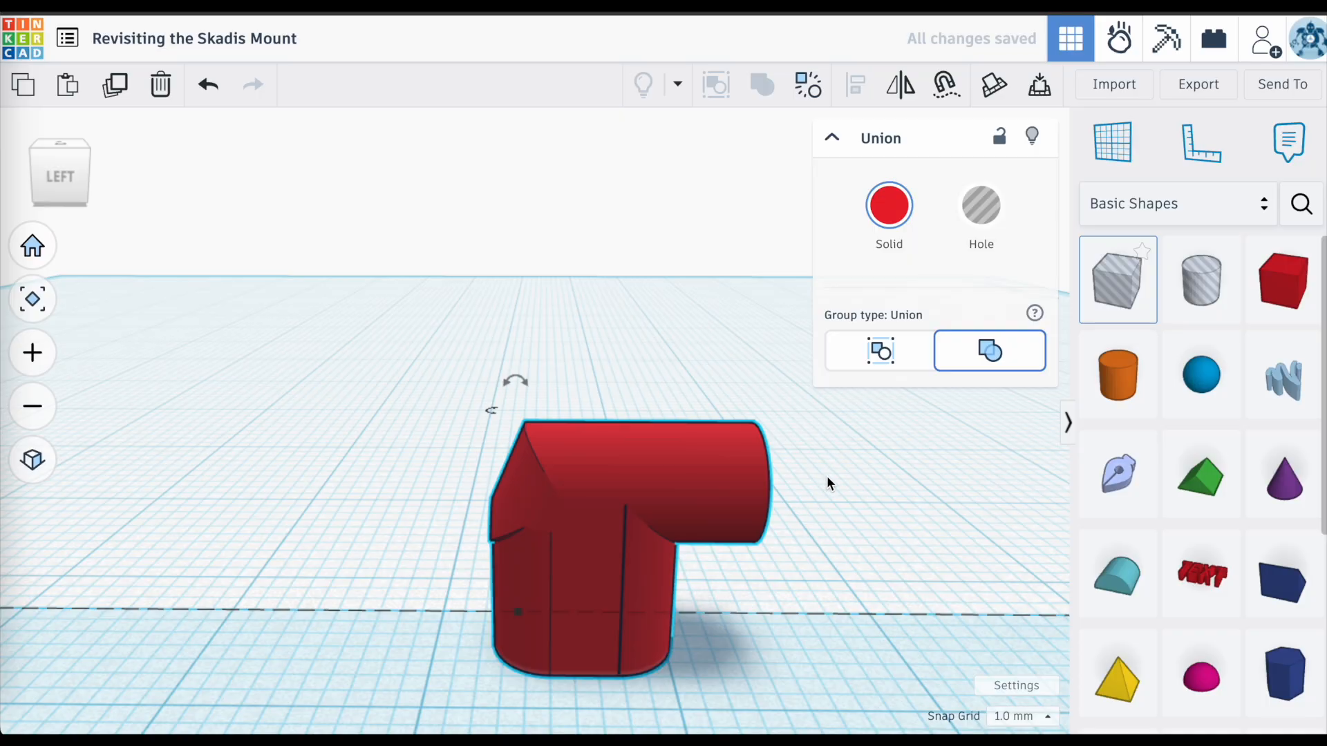
With snap grid at 0.1 mm, group a half-sphere tip onto the arm's end.
left_click(423, 228)
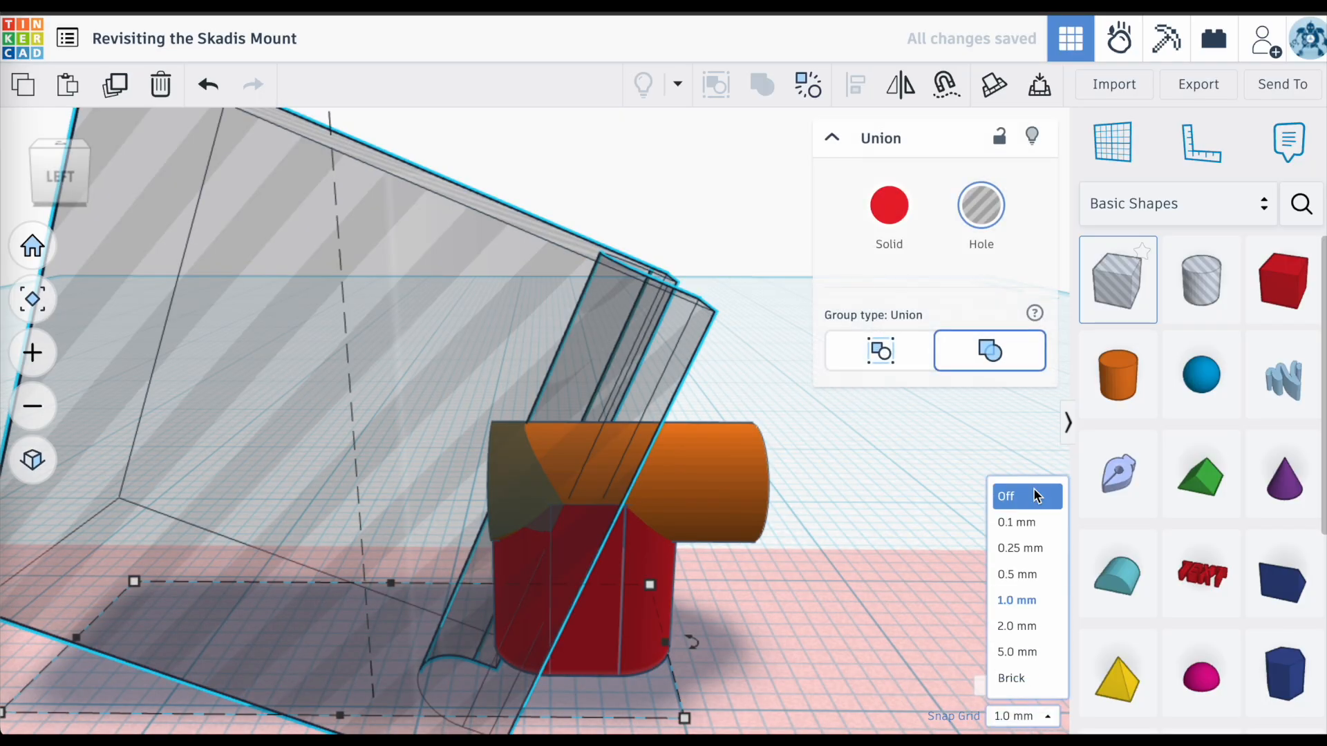
left_click(1018, 523)
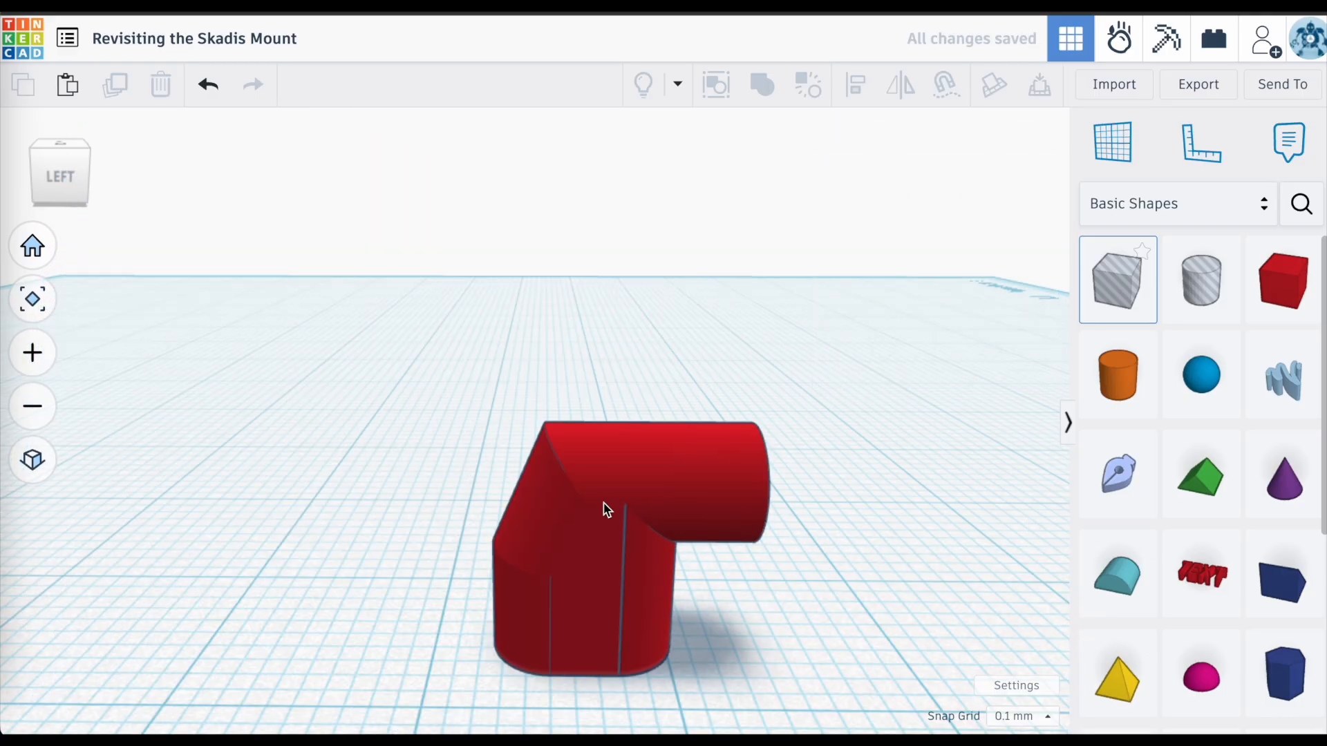
left_click_drag(606, 508, 698, 527)
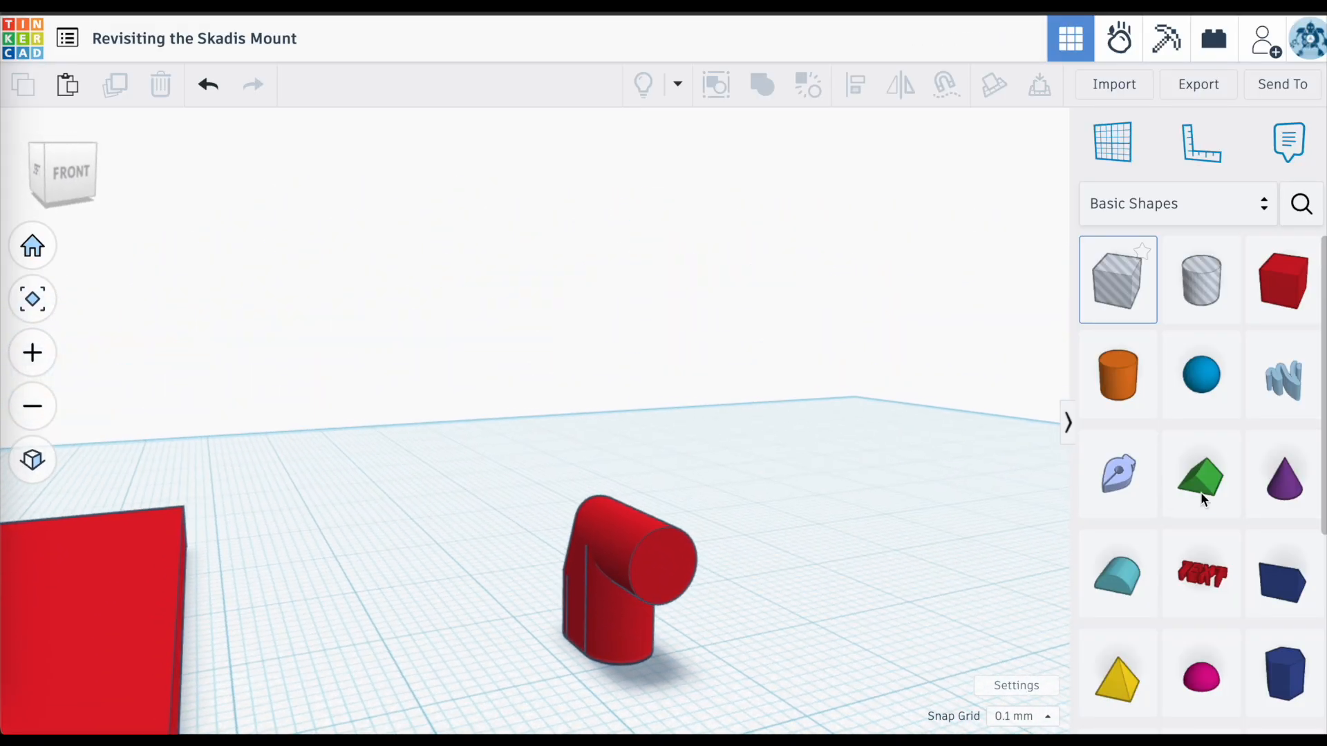
left_click_drag(1201, 673, 910, 414)
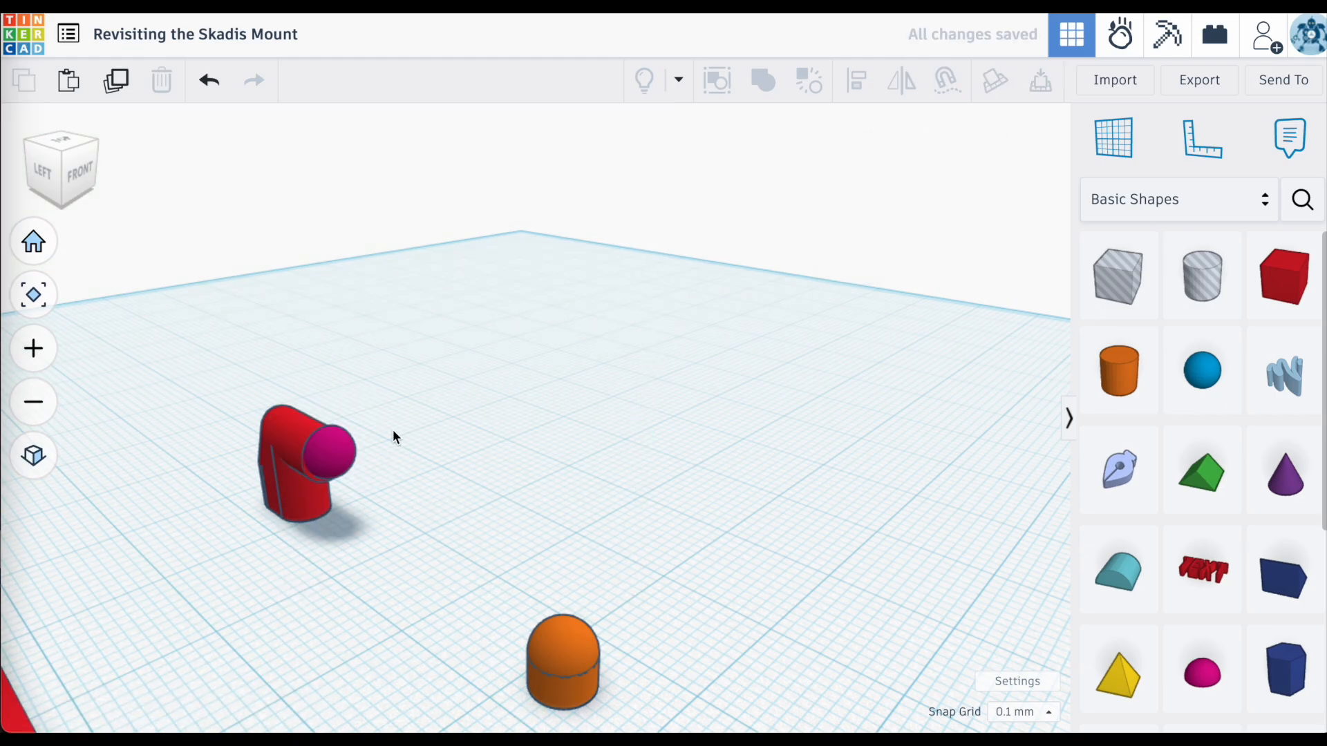
left_click(305, 457)
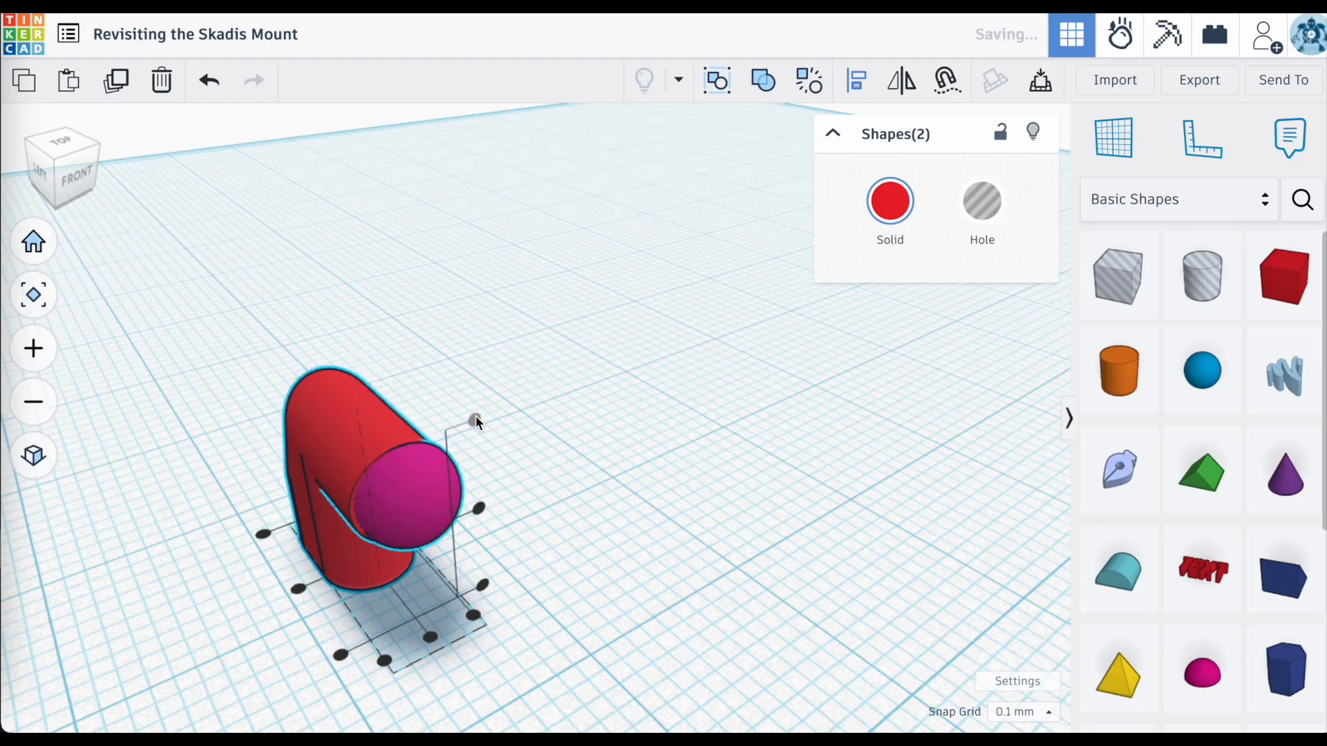
left_click(572, 603)
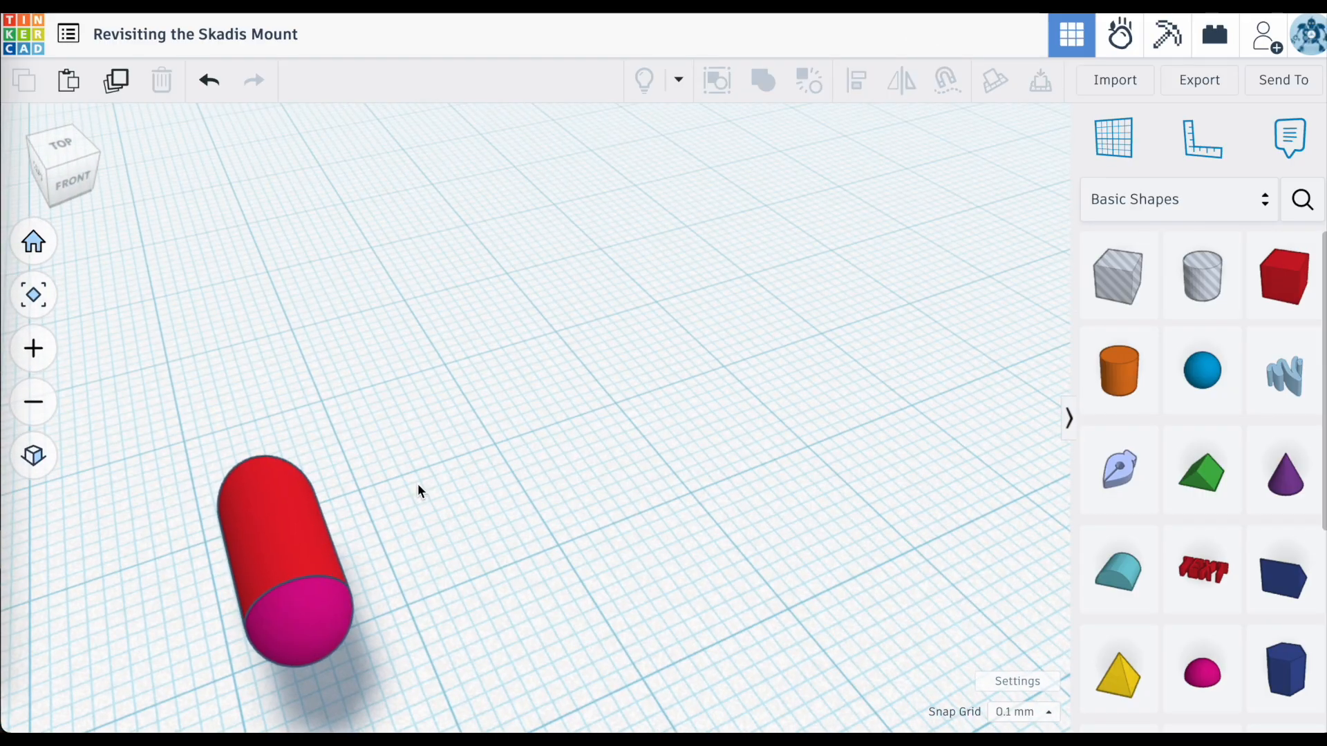
Select the red hook with the orange domed post and group them.
left_click(279, 558)
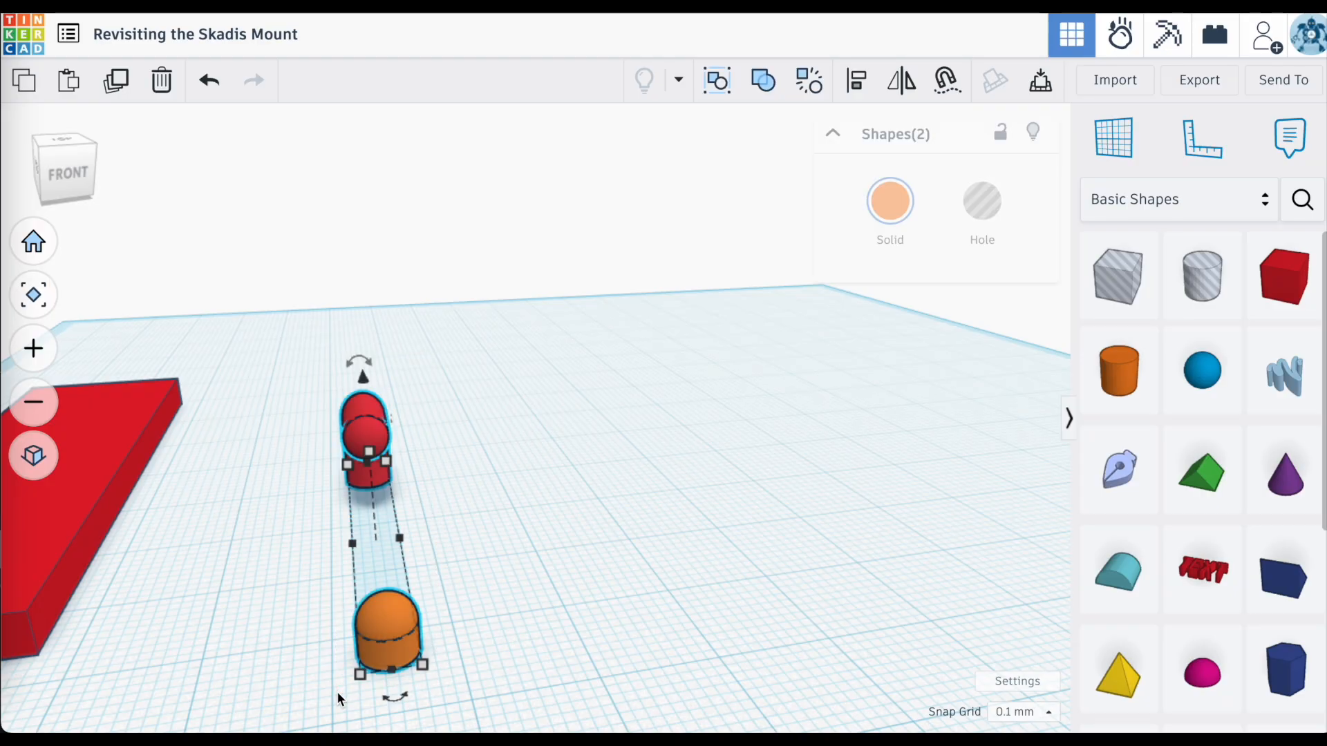
left_click(761, 80)
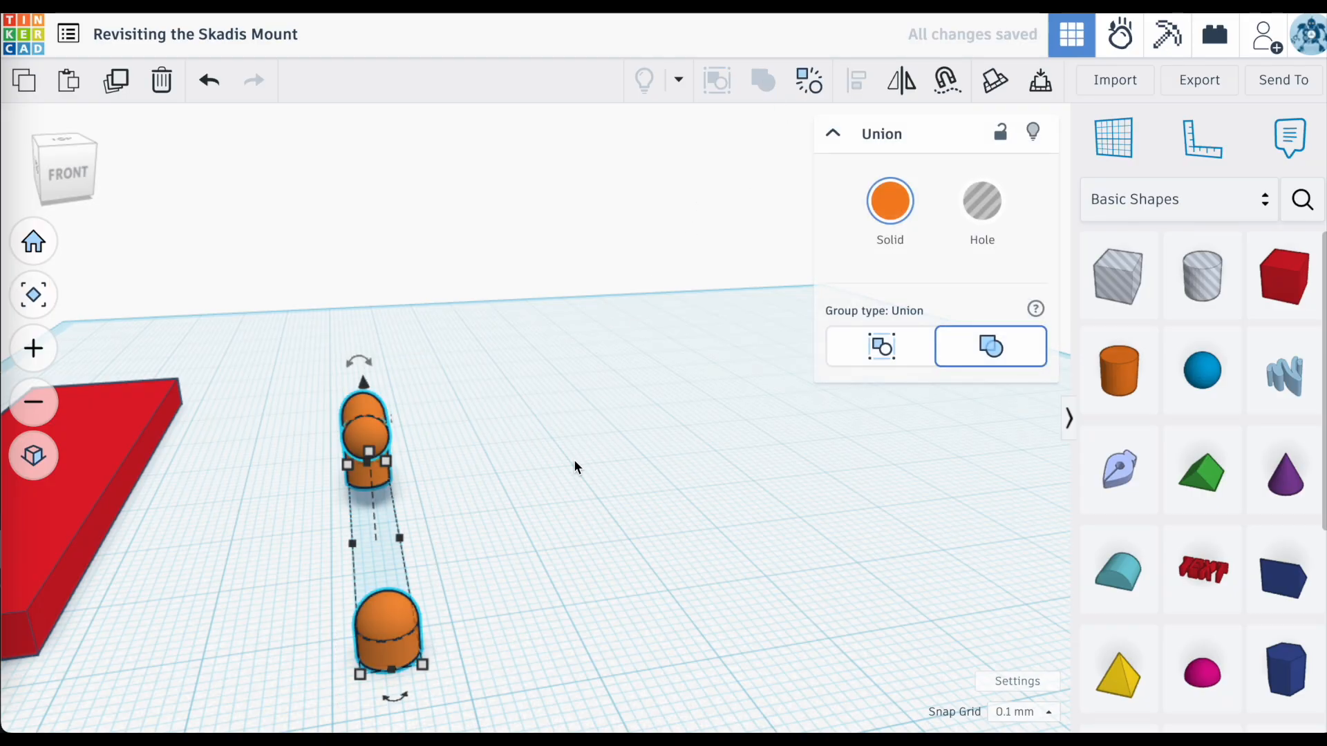